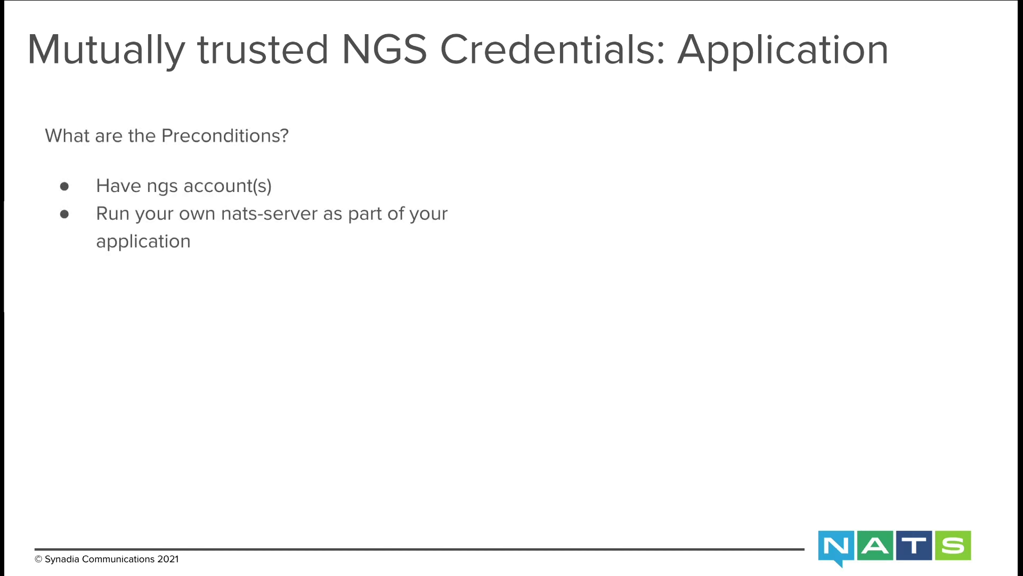
pyautogui.moveTo(514, 257)
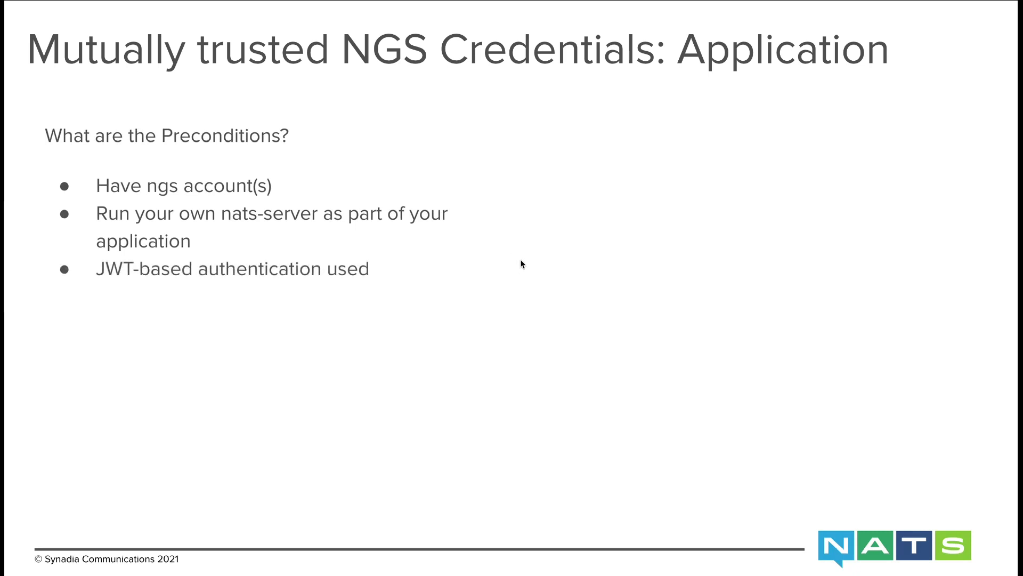
pyautogui.moveTo(516, 278)
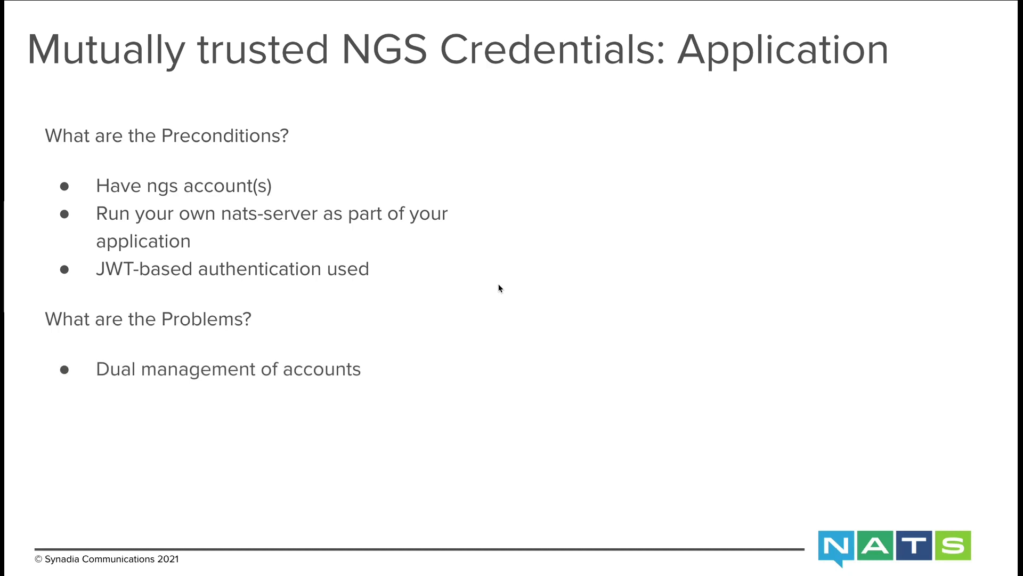
pyautogui.moveTo(505, 289)
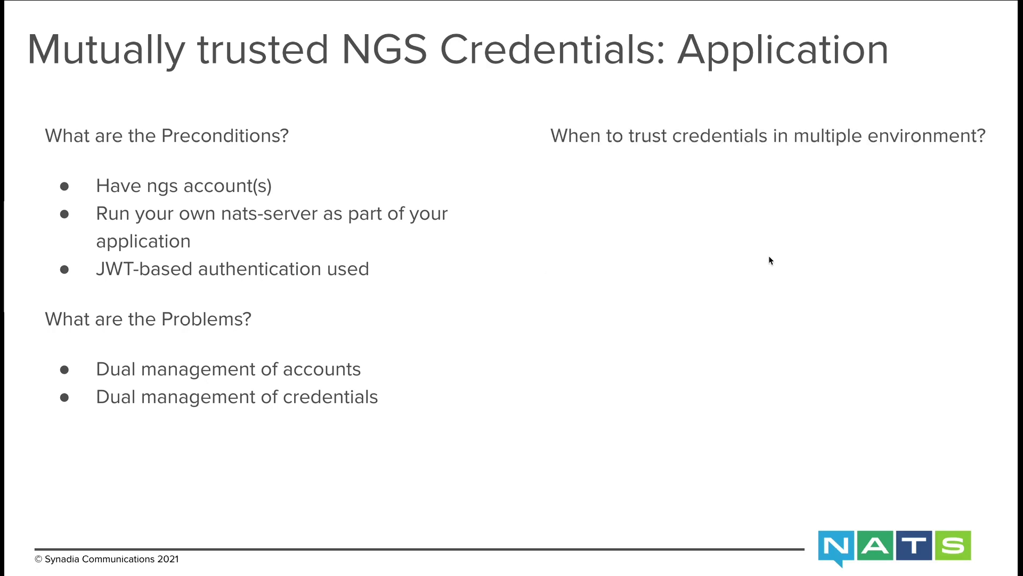
pyautogui.moveTo(763, 260)
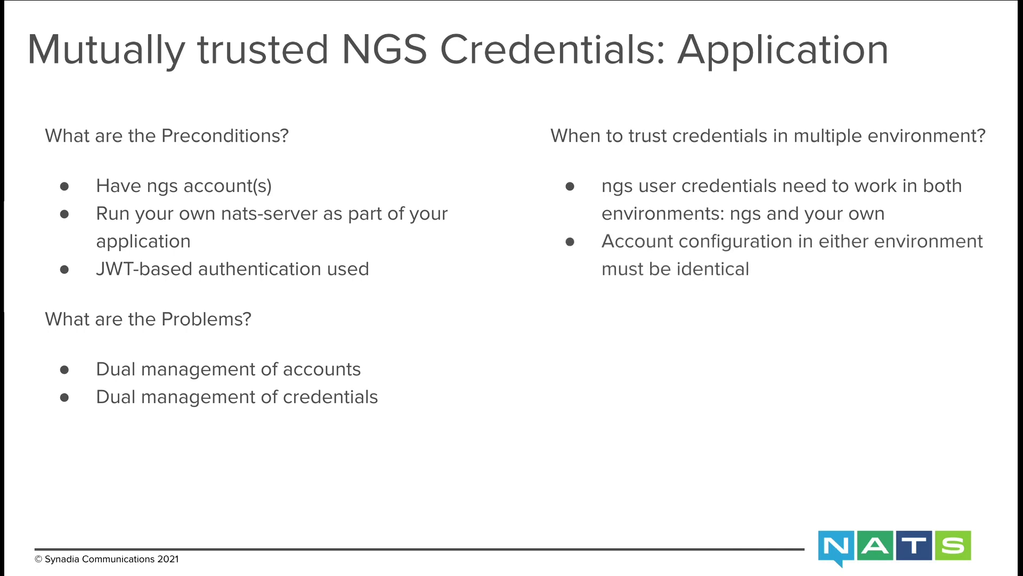
pyautogui.moveTo(793, 289)
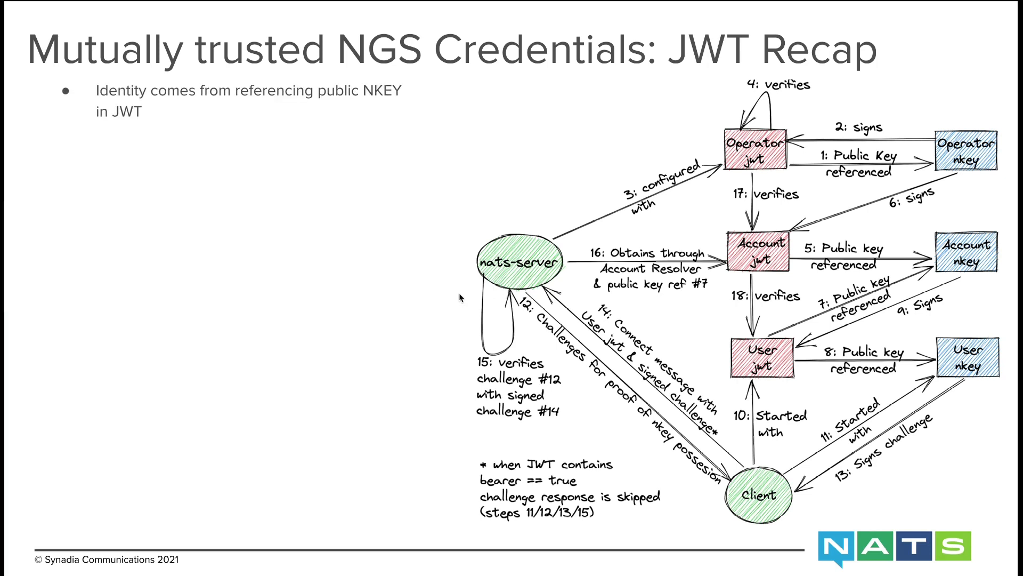
pyautogui.moveTo(774, 163)
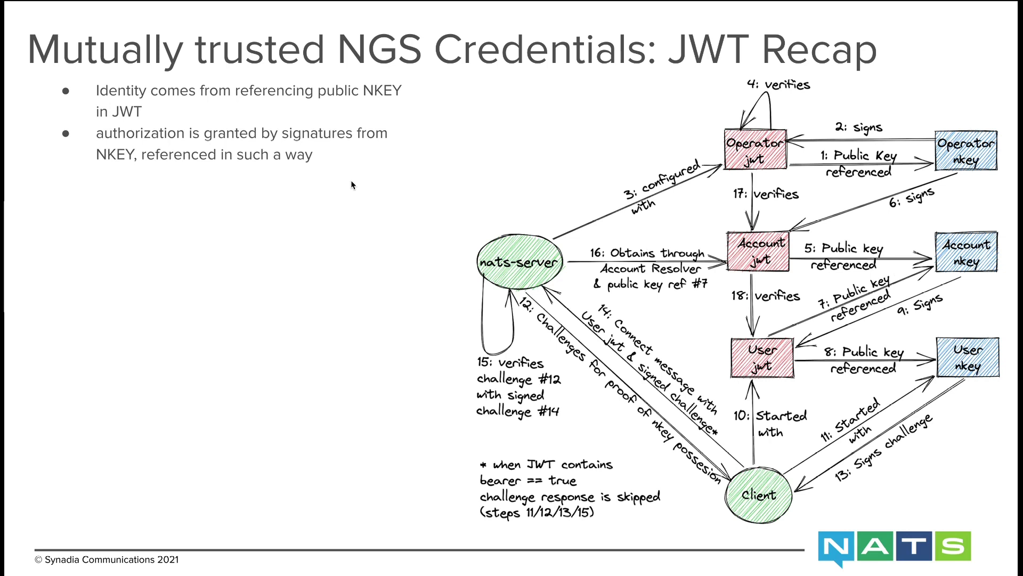
pyautogui.moveTo(645, 138)
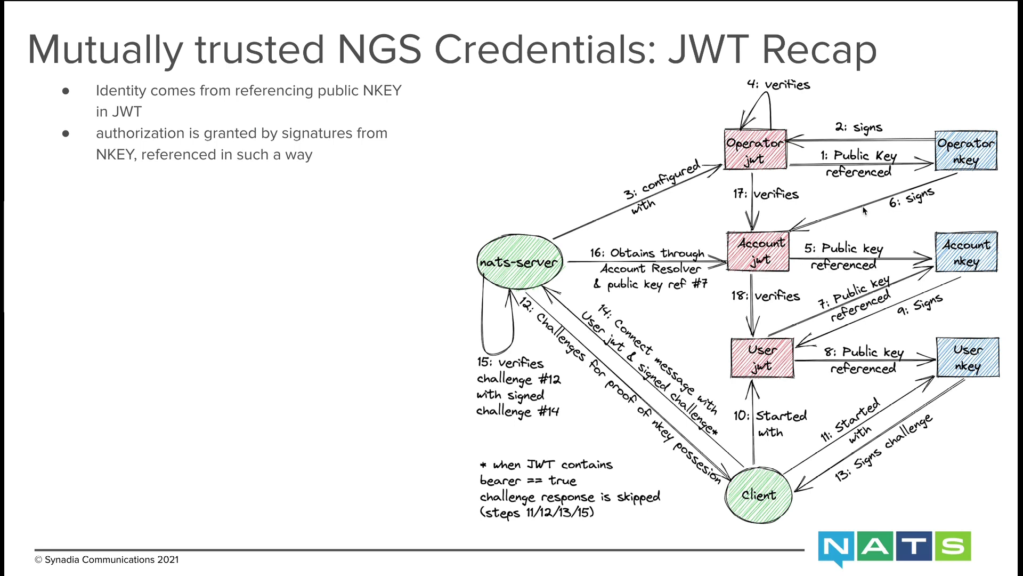
pyautogui.moveTo(989, 263)
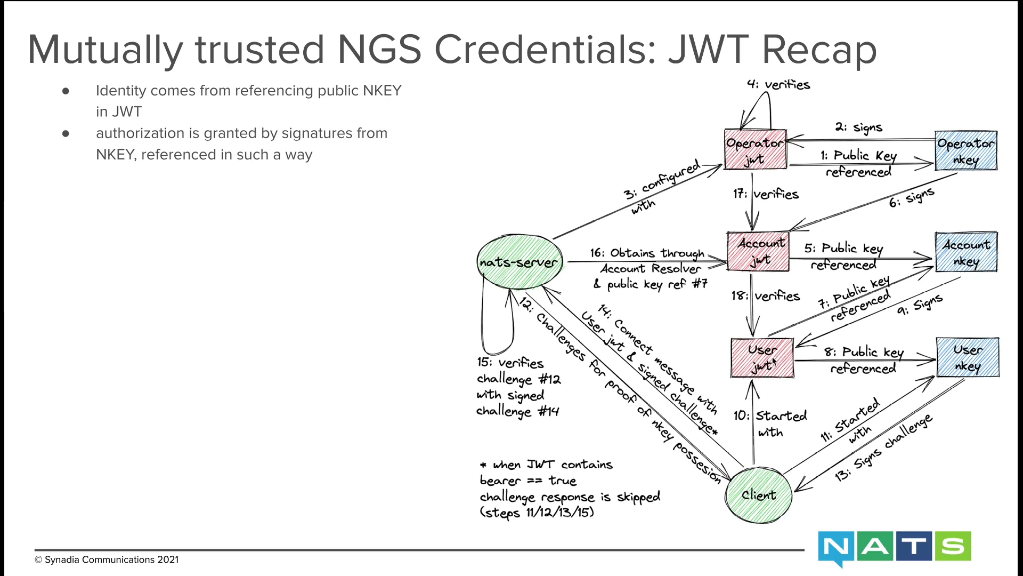
pyautogui.moveTo(361, 266)
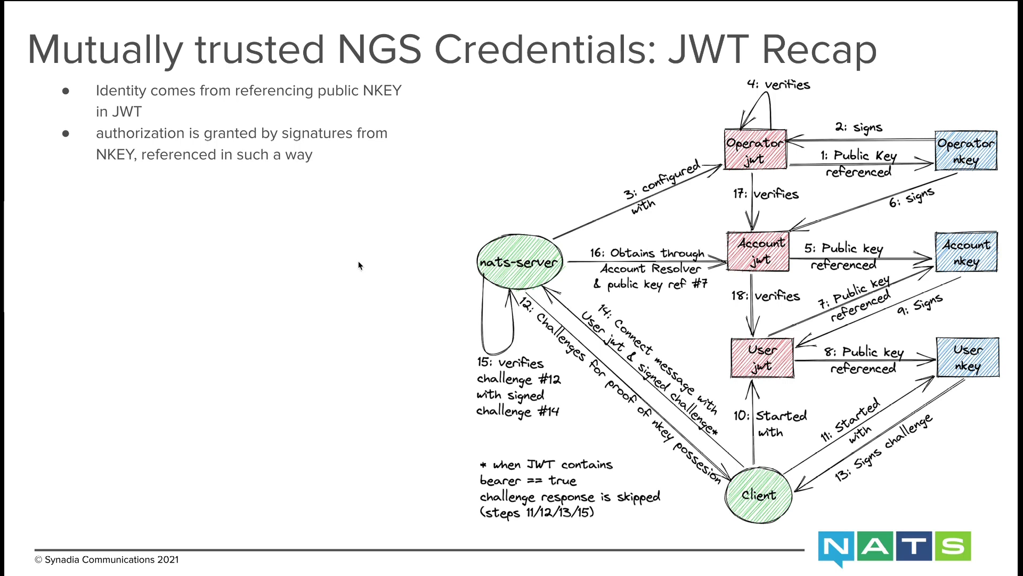
pyautogui.moveTo(359, 267)
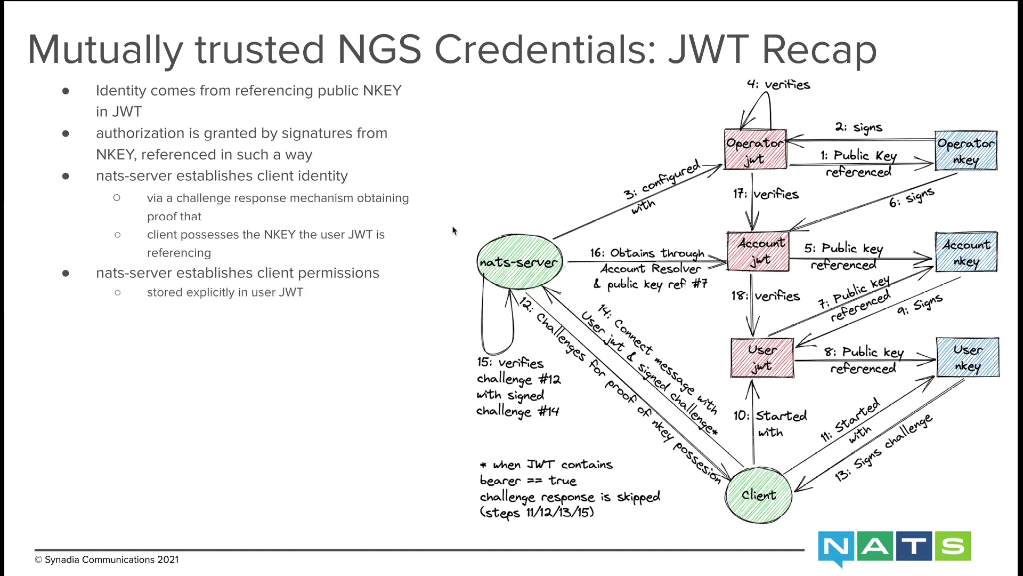
pyautogui.moveTo(451, 230)
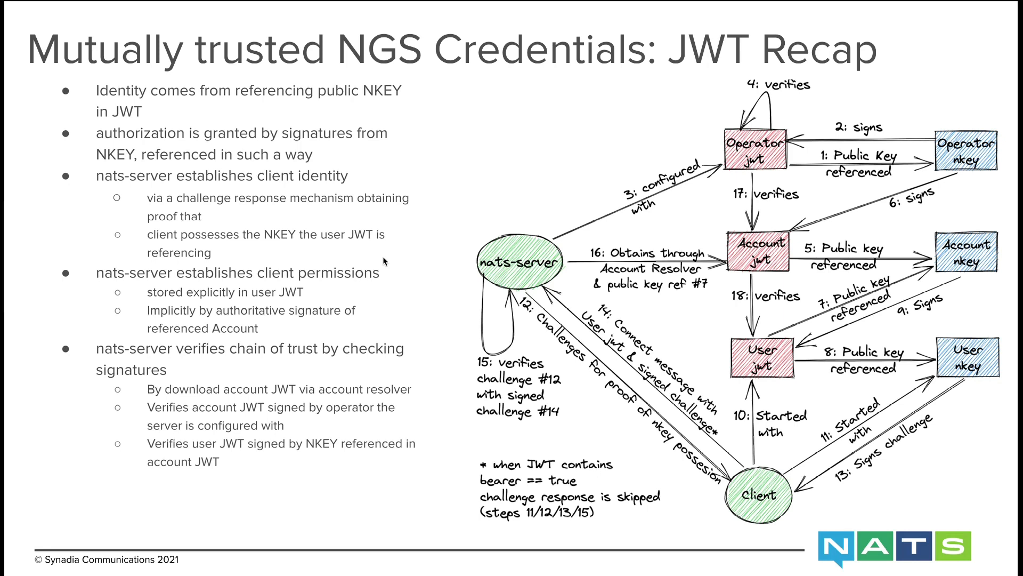
pyautogui.moveTo(384, 261)
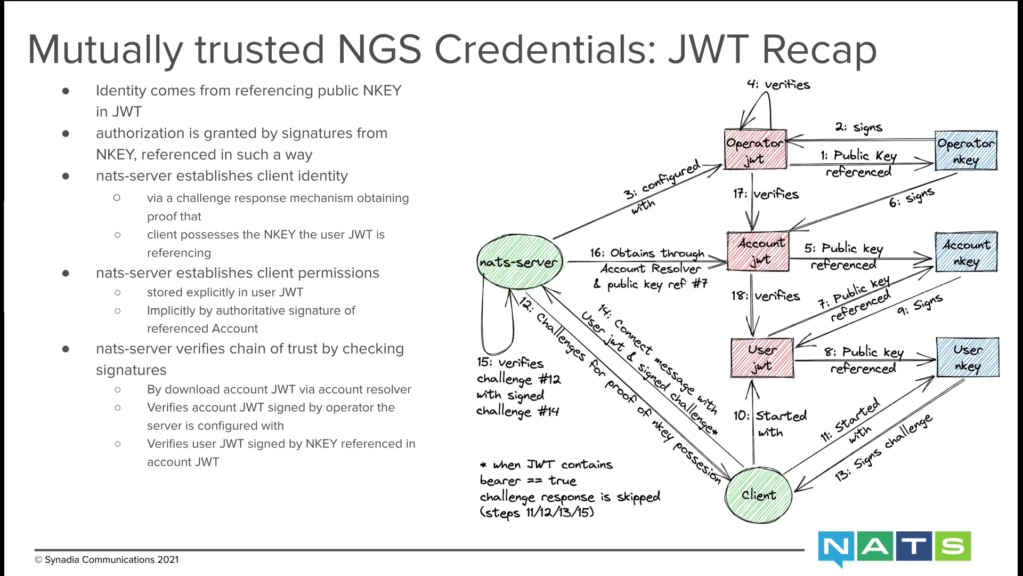
pyautogui.moveTo(385, 257)
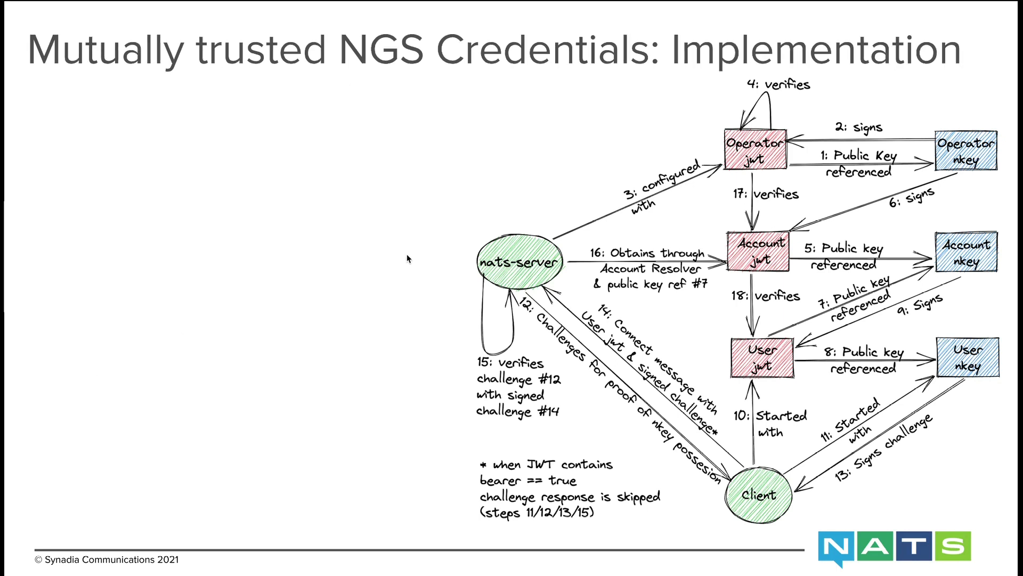
pyautogui.moveTo(406, 259)
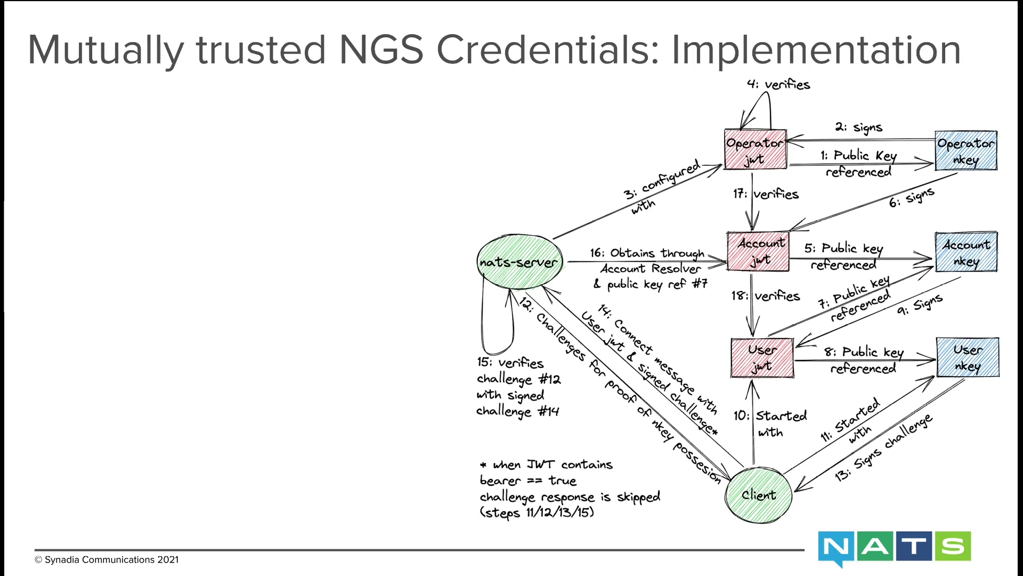
pyautogui.moveTo(497, 246)
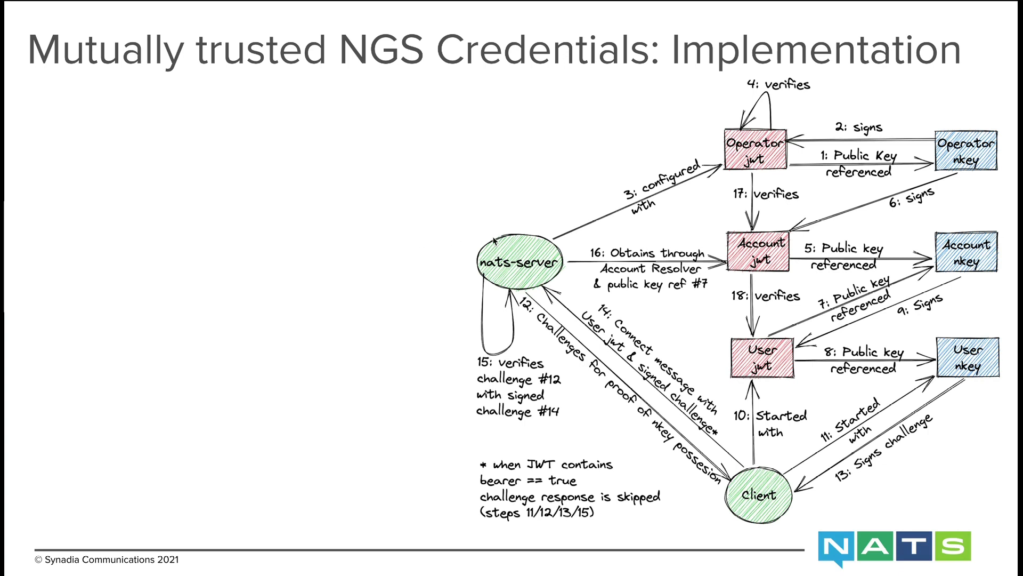
pyautogui.moveTo(447, 153)
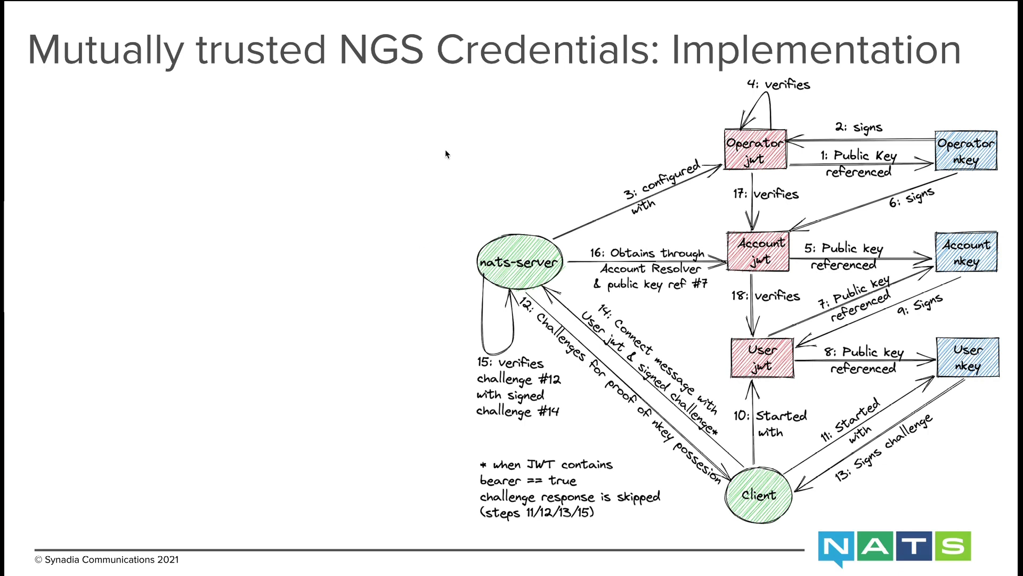
pyautogui.moveTo(754, 212)
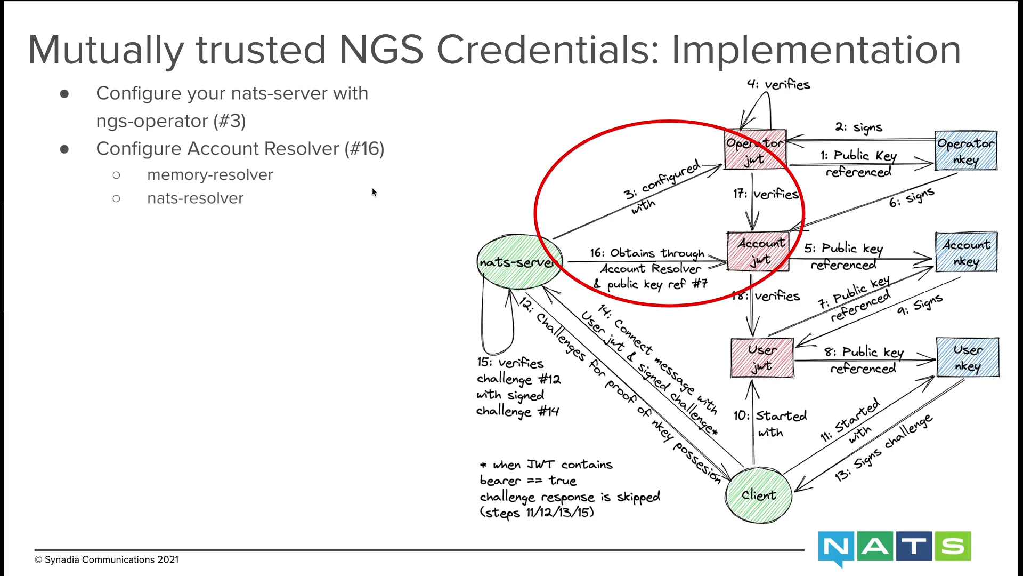
pyautogui.moveTo(568, 215)
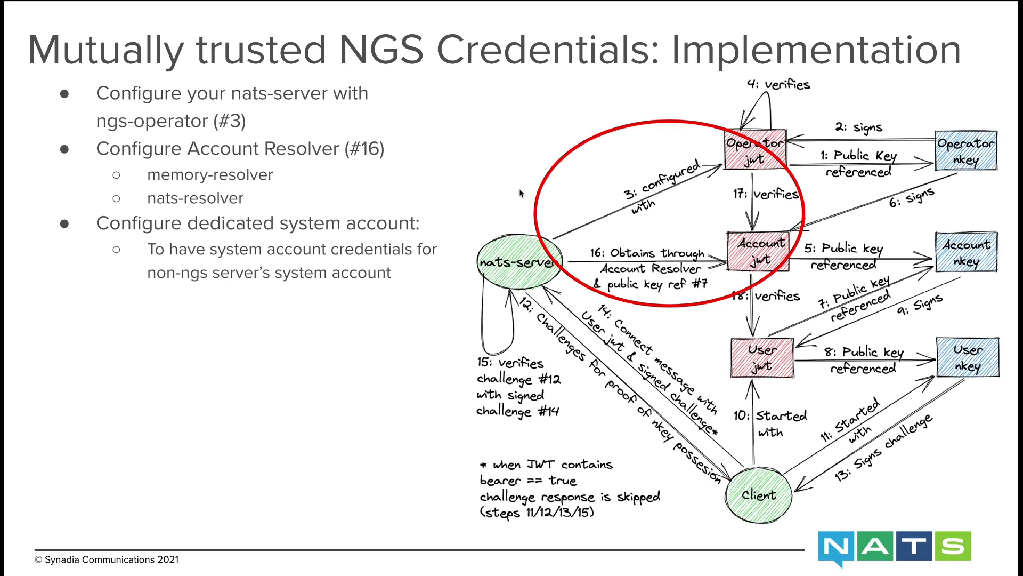
pyautogui.moveTo(521, 194)
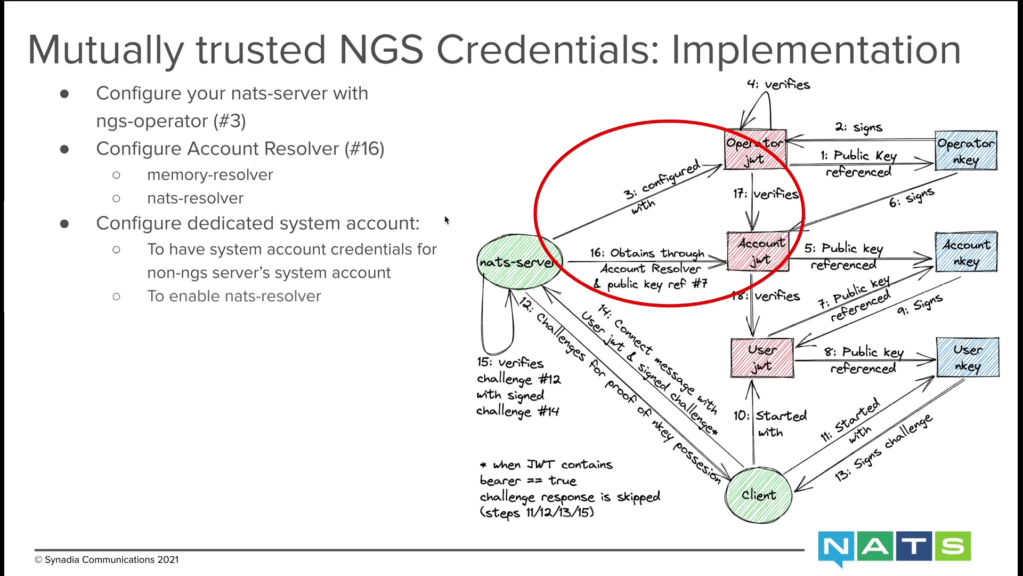
pyautogui.moveTo(454, 213)
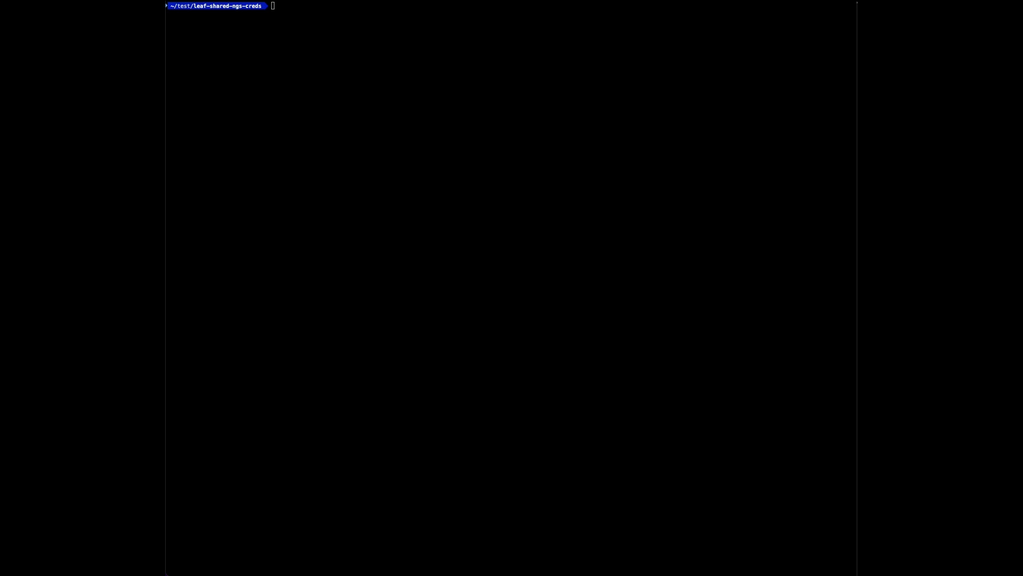
# Install the NGS and NSC tools via the install script and add ~/.nsc/bin to PATH.
pyautogui.write('curl https://downloads.synadia.com/ngs/install.py -sSf | python')
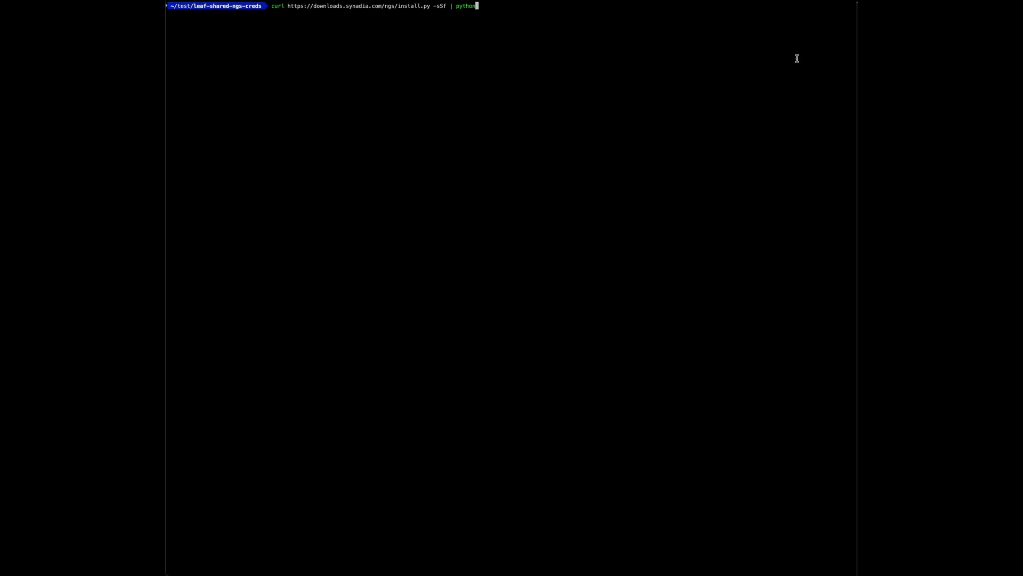
pyautogui.press('Return')
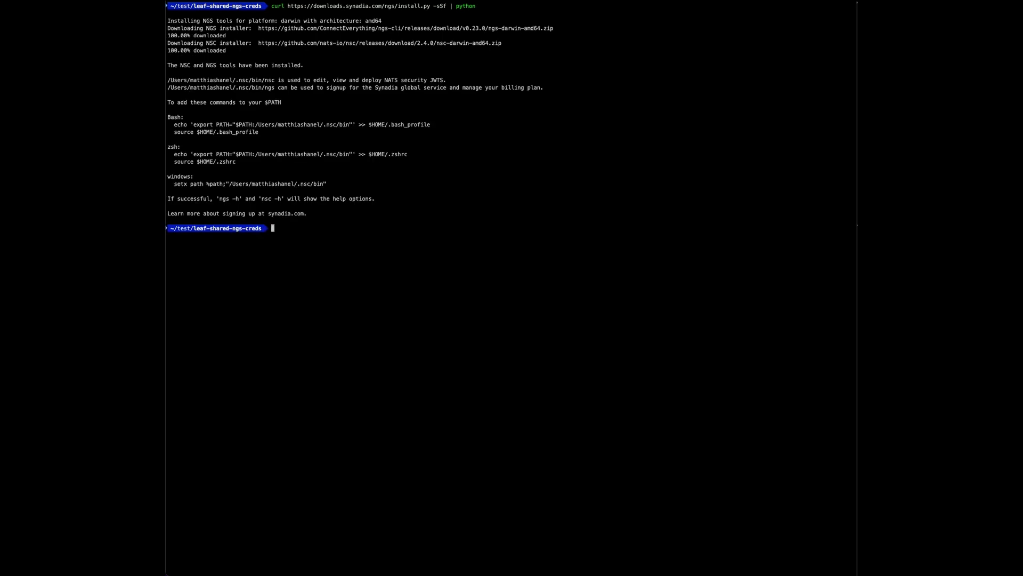
pyautogui.write('export PATH="$PATH:/Users/matthiashanel/.nsc/bin"')
pyautogui.write('nsc env -s "`pwd`/store"')
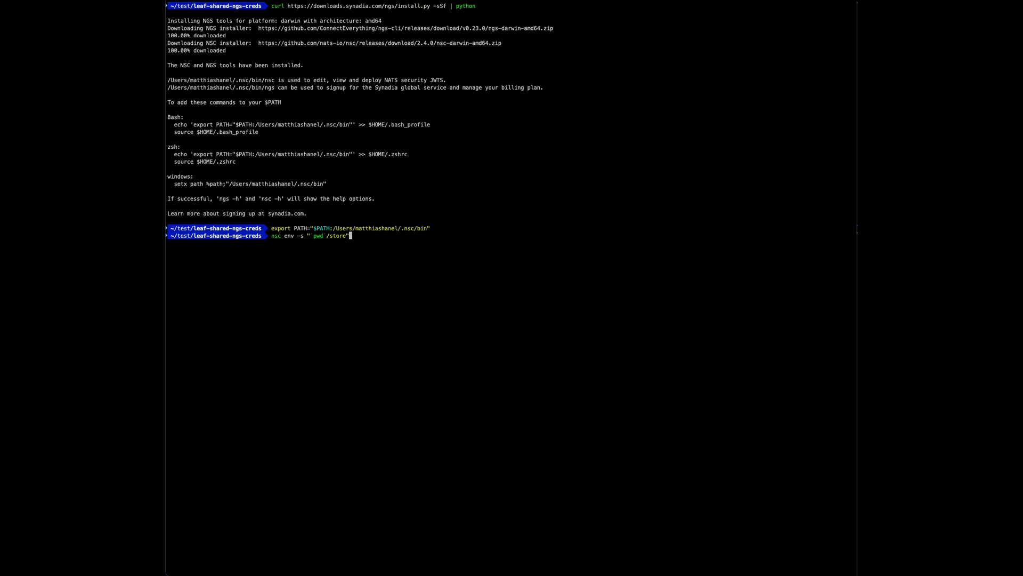
pyautogui.moveTo(669, 182)
pyautogui.write('nsc init -o synadia  -n my-acc')
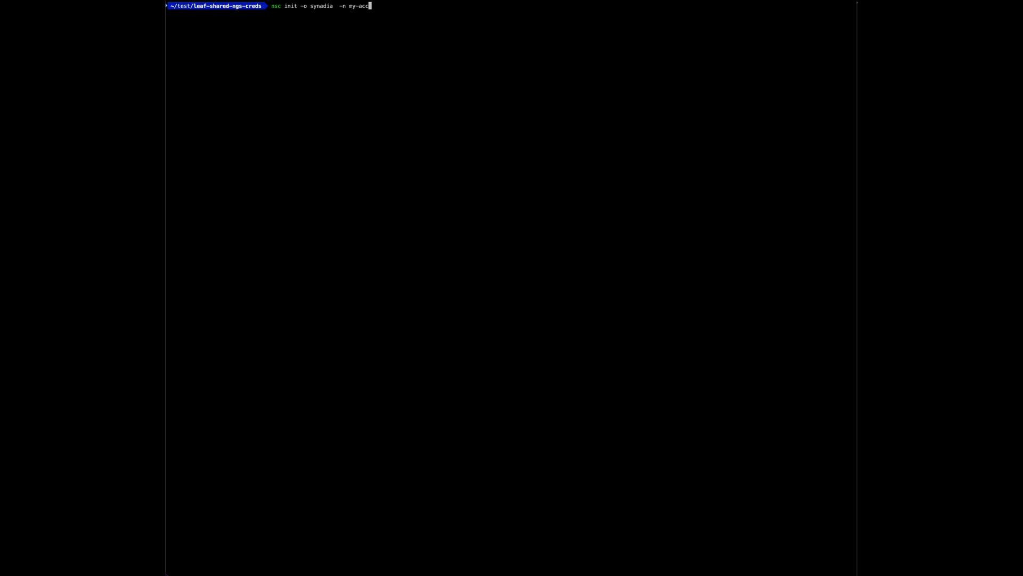
# Create operator synadia with account my-acc, then add account and user my-sys.
pyautogui.press('Return')
pyautogui.write('nsc add user --account my-sys -n my-sys')
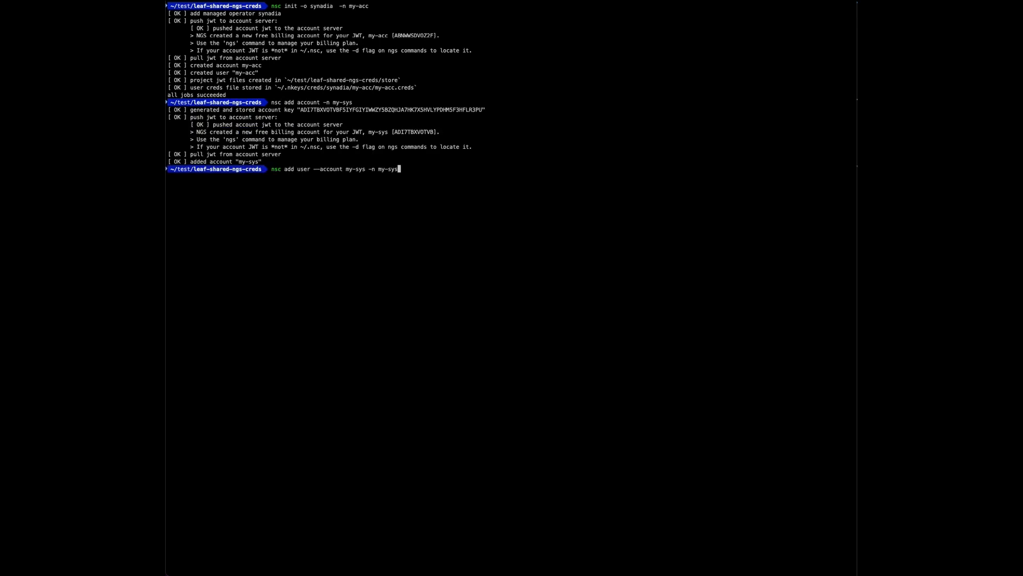
pyautogui.moveTo(812, 85)
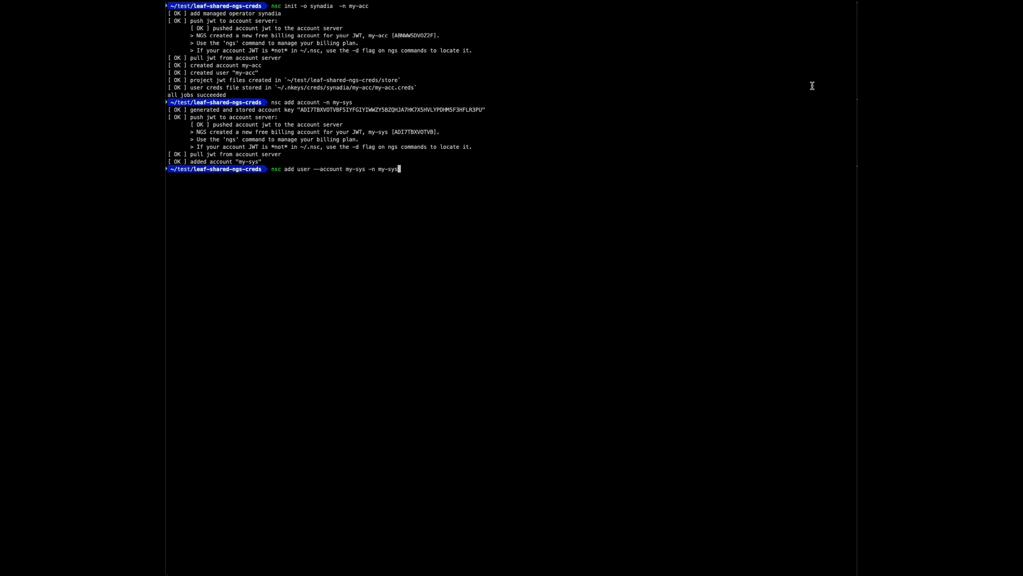
pyautogui.press('Return')
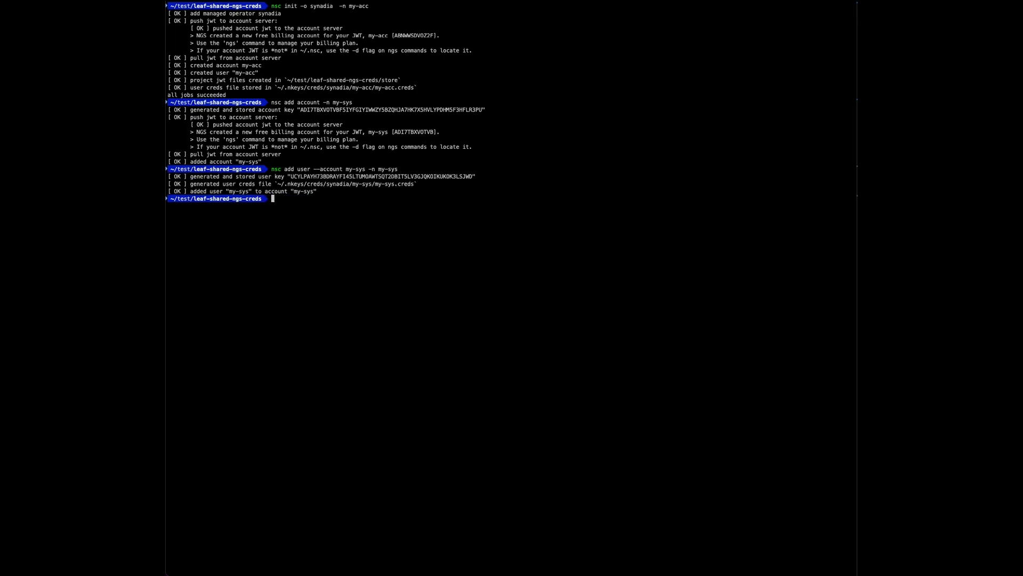
# List all stored keys and test subscribing to foo on tls://connect.ngs.global with my-acc.creds.
pyautogui.write('nsc list keys --all')
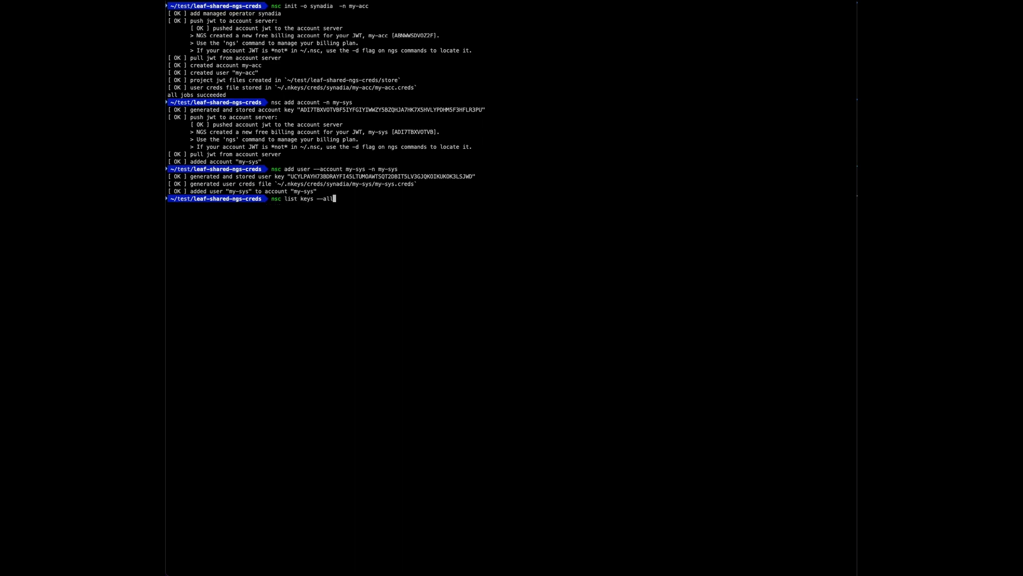
pyautogui.press('Return')
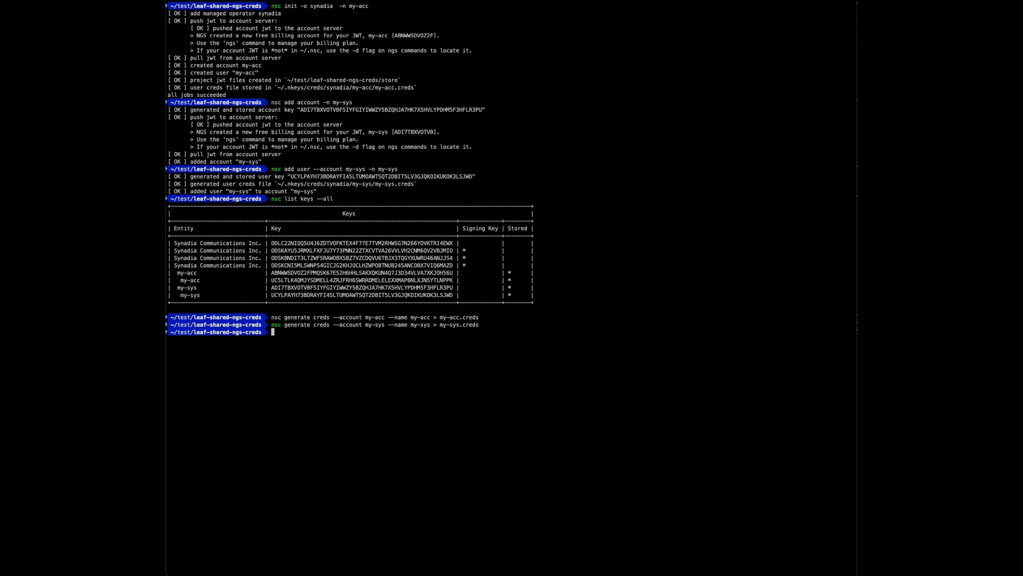
pyautogui.write('nats -s tls://connect.ngs.global --creds my-acc.creds sub foo')
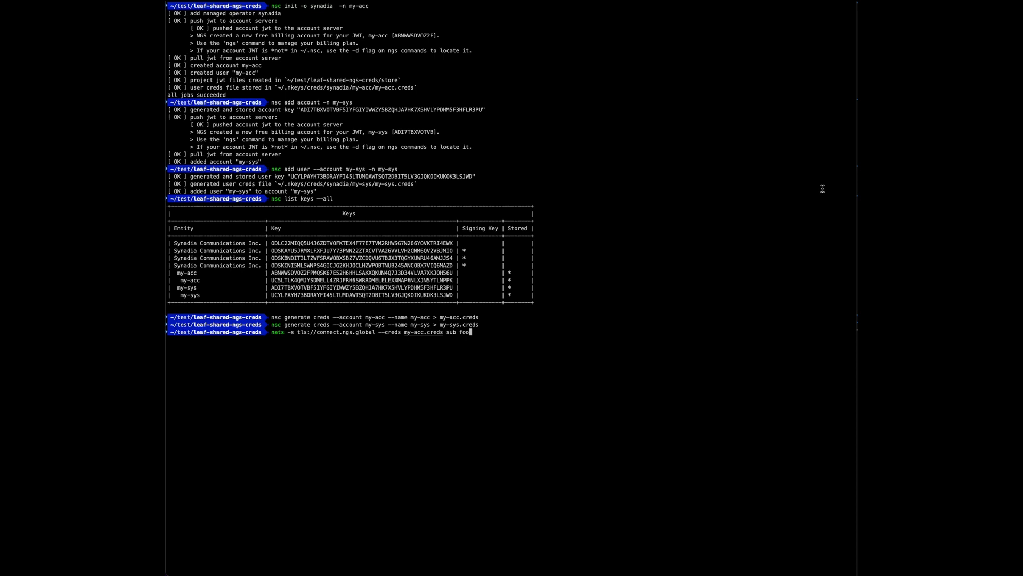
pyautogui.press('Return')
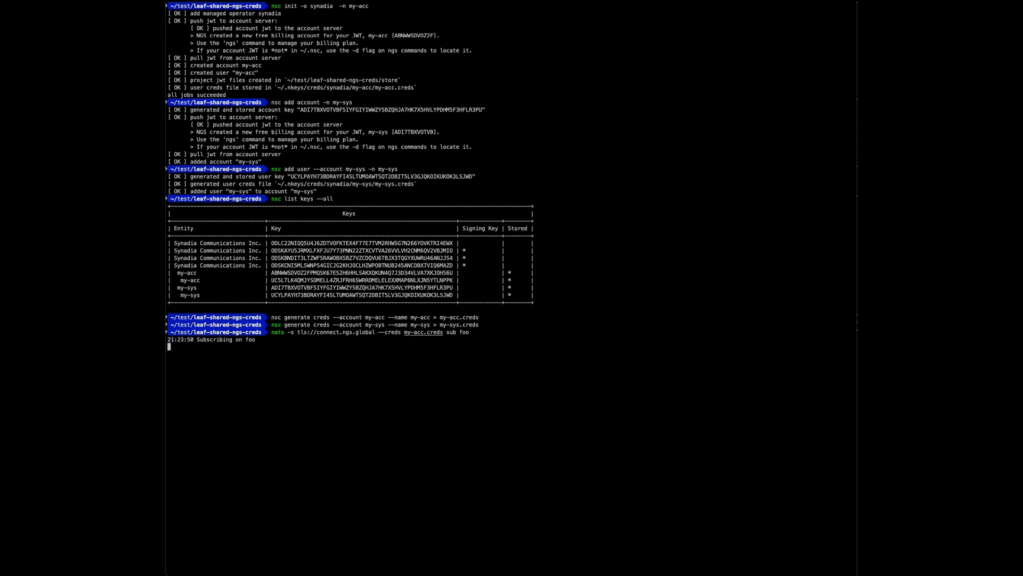
pyautogui.press('ctrl+c')
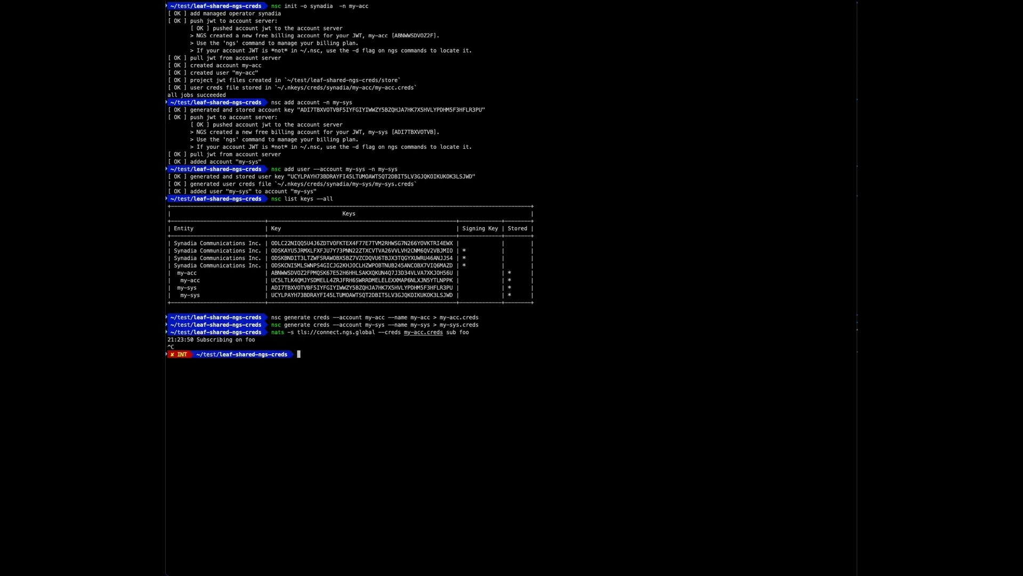
# Attempt nats server list on NGS with my-sys.creds, which fails with no results.
pyautogui.write('nats -s tls://connect.ngs.global --creds my-sys.creds server list')
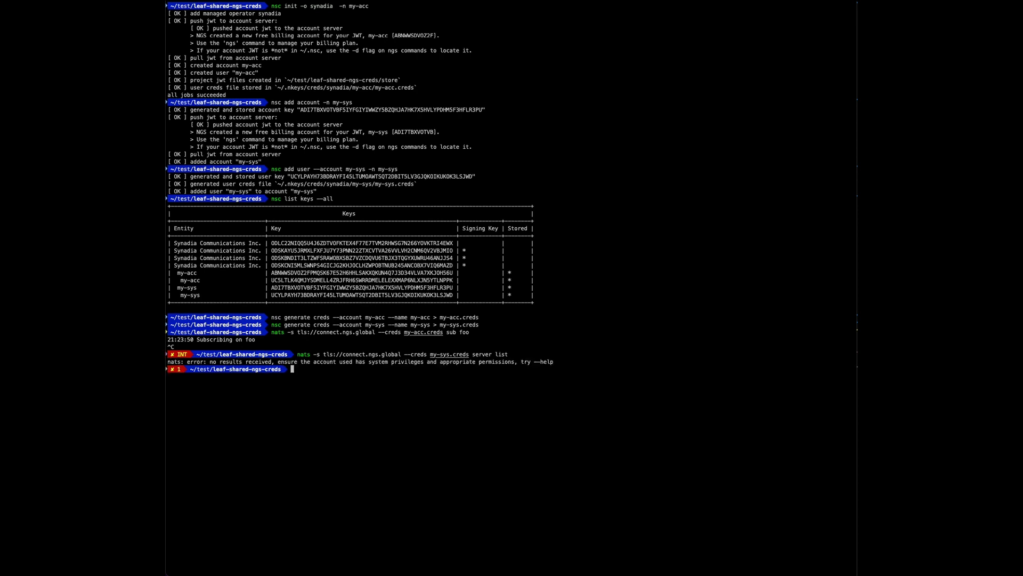
pyautogui.doubleClick(222, 362)
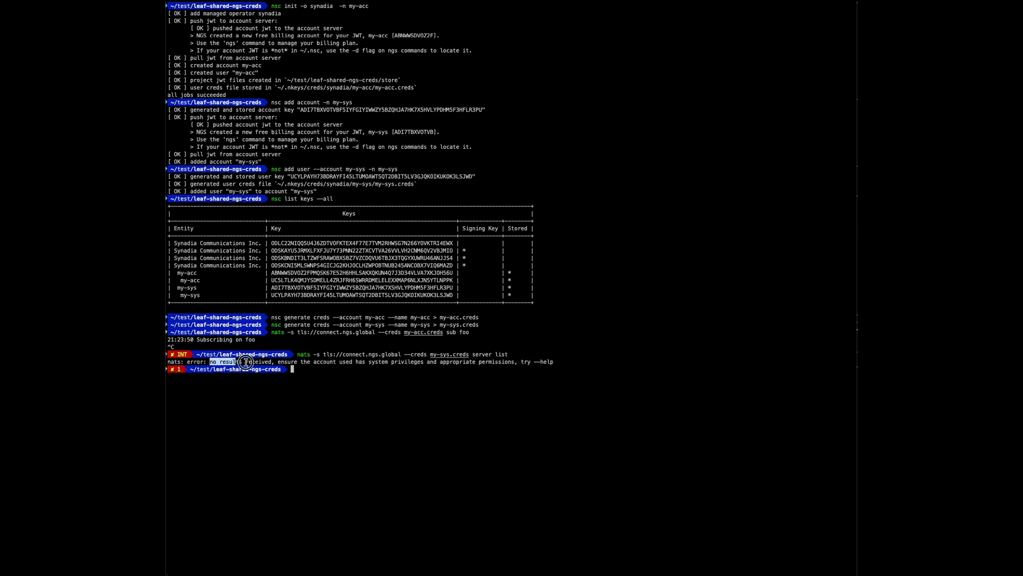
pyautogui.moveTo(356, 380)
pyautogui.write('nsc describe account my-sys')
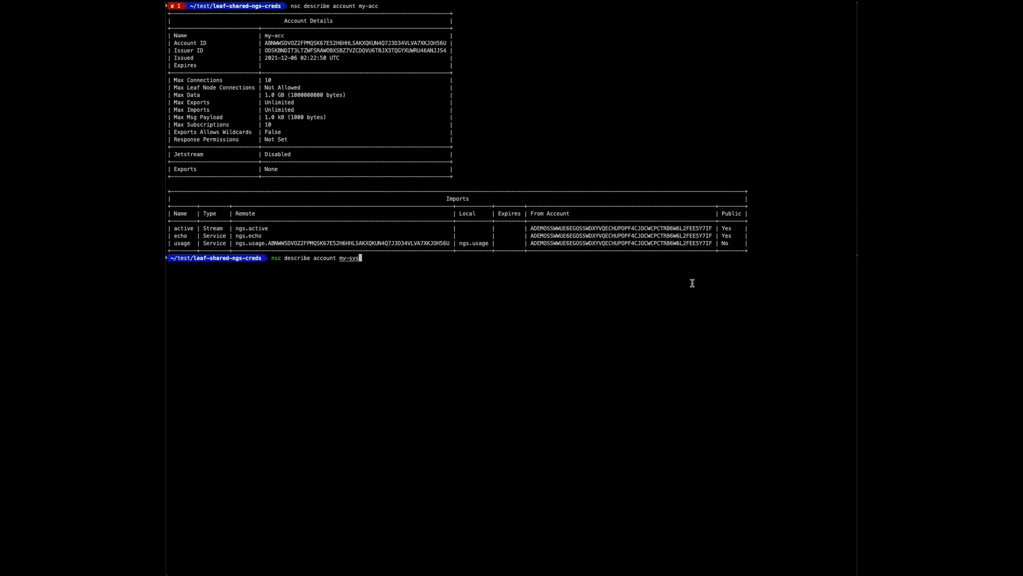
# Describe account my-sys (leaf nodes not allowed) and list NGS plans from ./store/synadia.
pyautogui.press('Return')
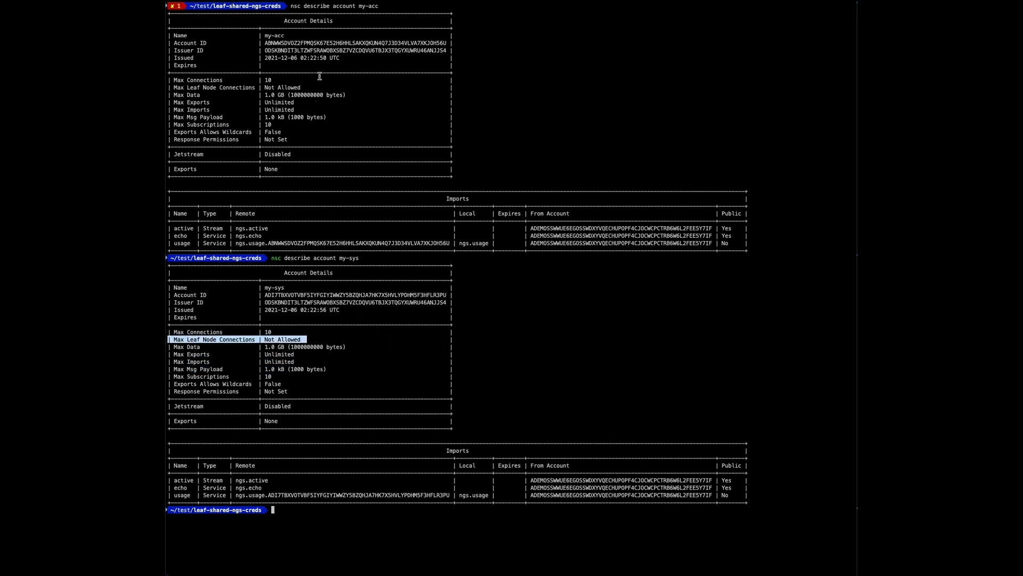
pyautogui.write('ngs plans -d ./store/synadia')
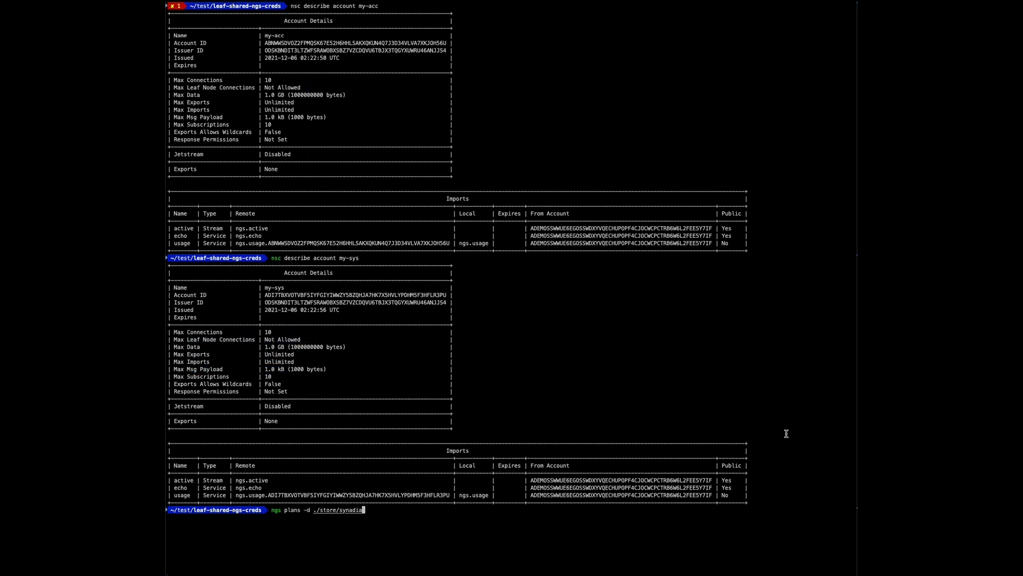
pyautogui.press('Return')
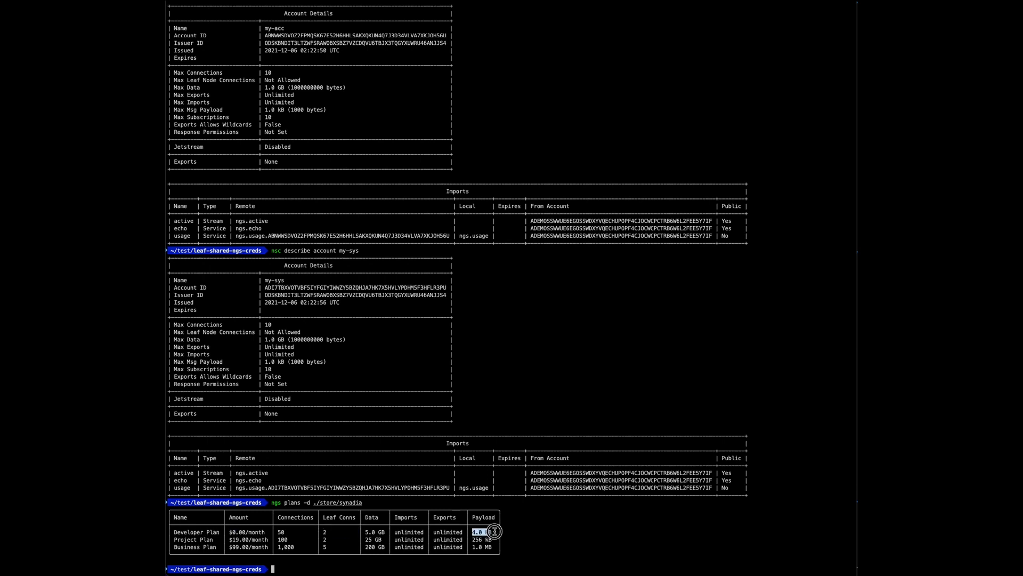
pyautogui.moveTo(614, 536)
pyautogui.write('ngs edit -d "`pwd`/store/synadia" --account-name my-acc')
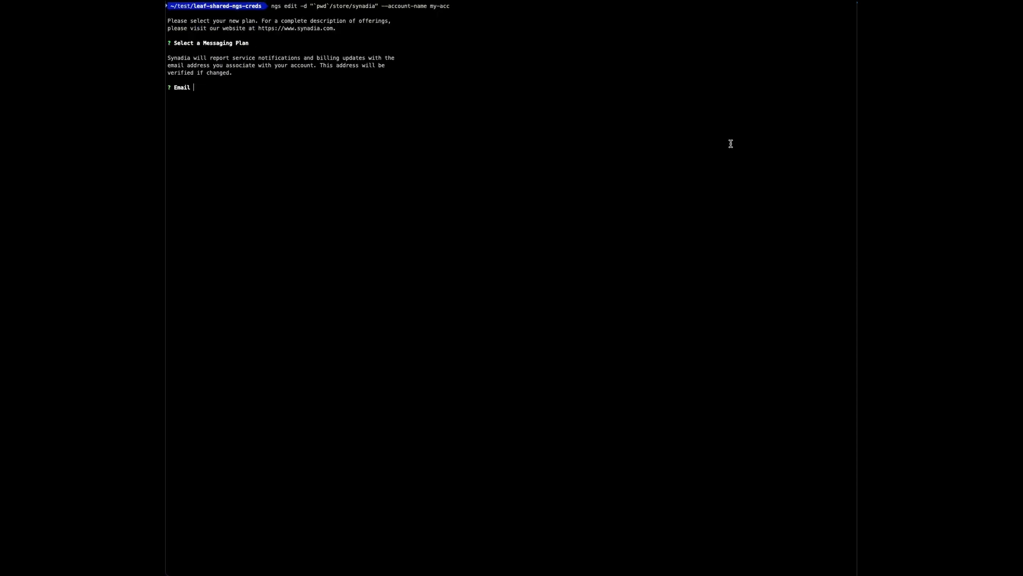
pyautogui.moveTo(724, 151)
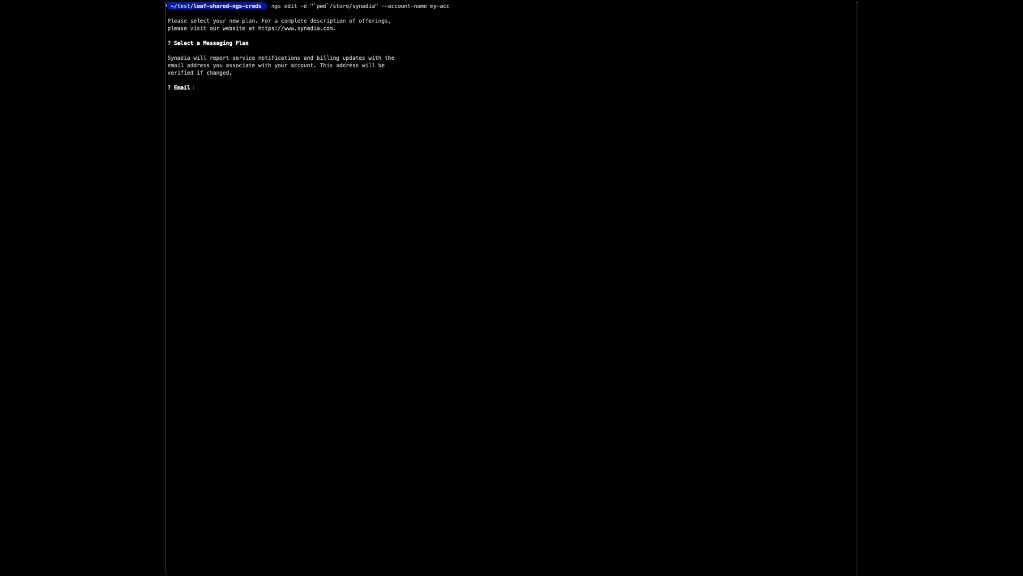
# Switch my-acc and then my-sys to the Developer $0.00/month plan, accepting the account emails.
pyautogui.press('Return')
pyautogui.write('ngs edit -d "`pwd`/store/synadia" --account-name my-sys')
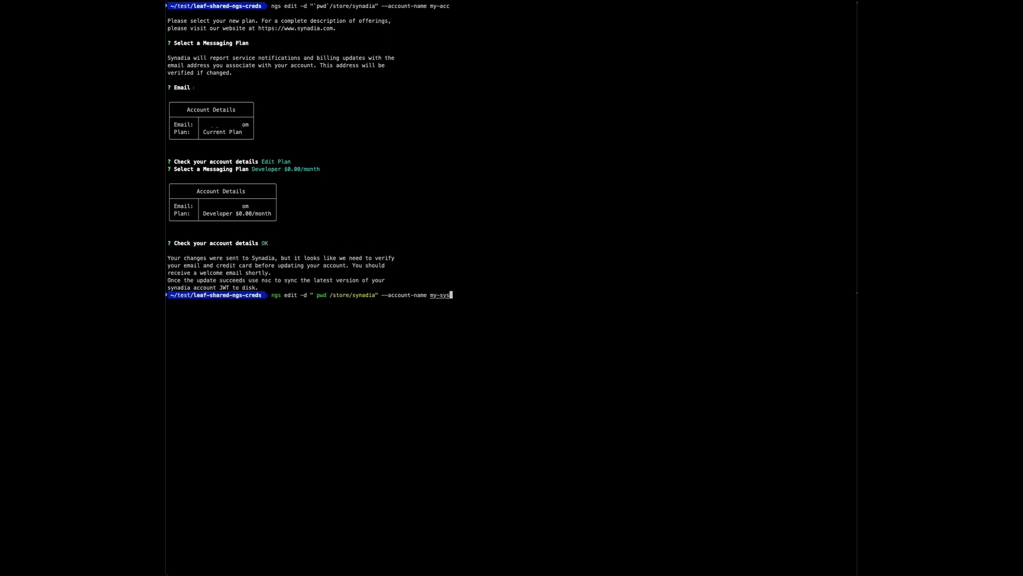
pyautogui.press('Return')
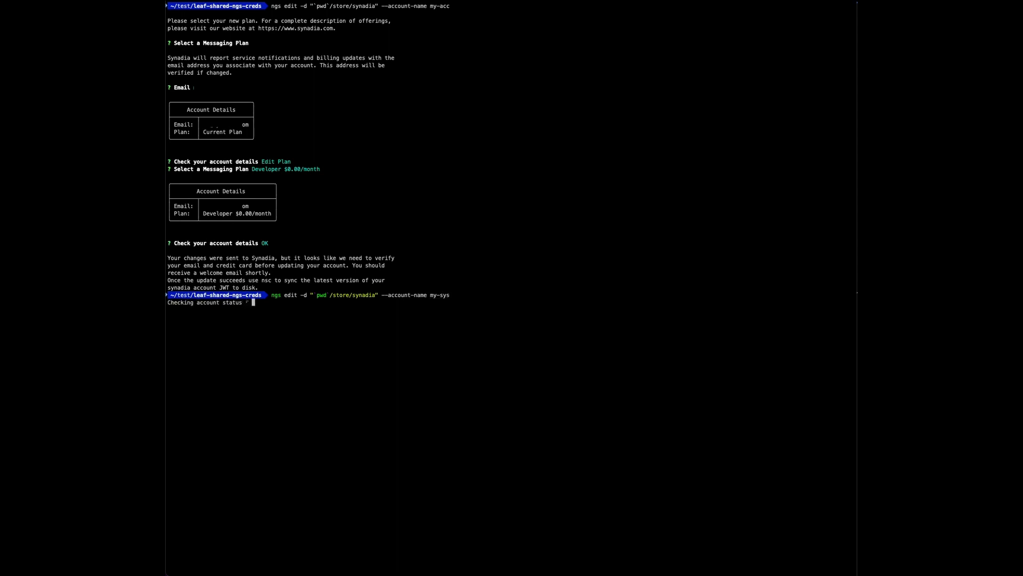
pyautogui.press('Return')
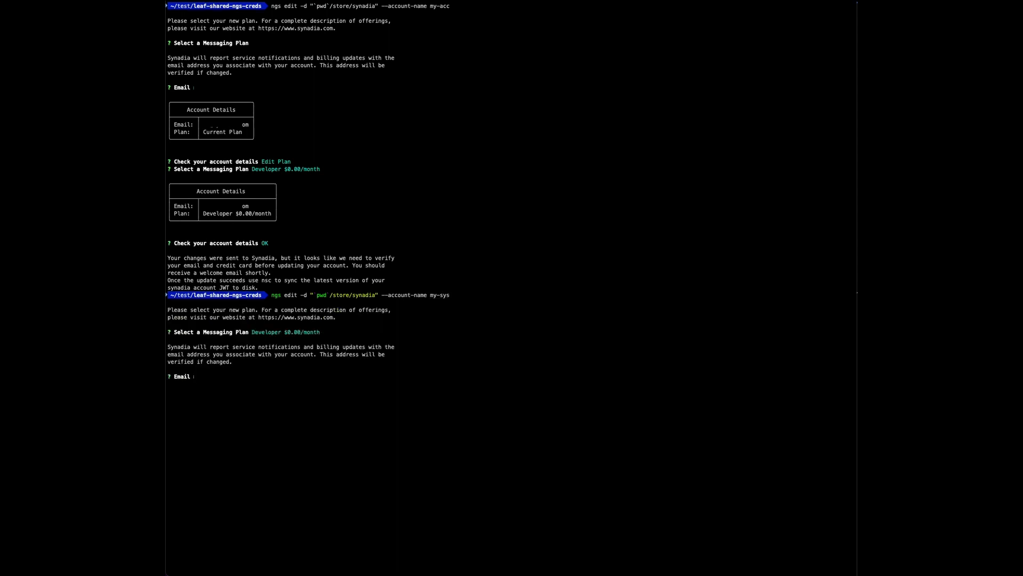
pyautogui.press('Return')
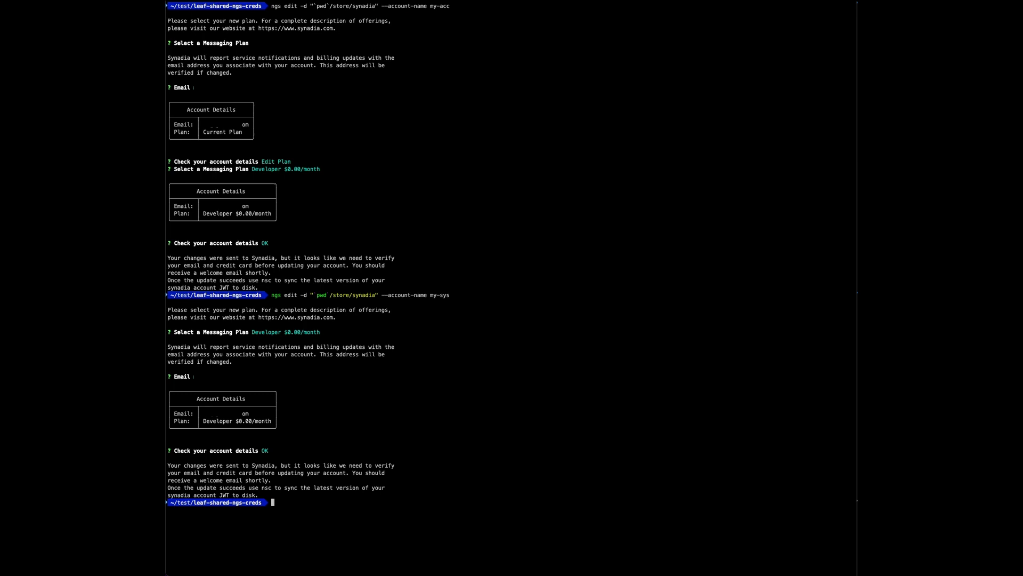
pyautogui.moveTo(590, 313)
pyautogui.write('ngs status -d "`pwd`/store/synadia" --account-name my-sys')
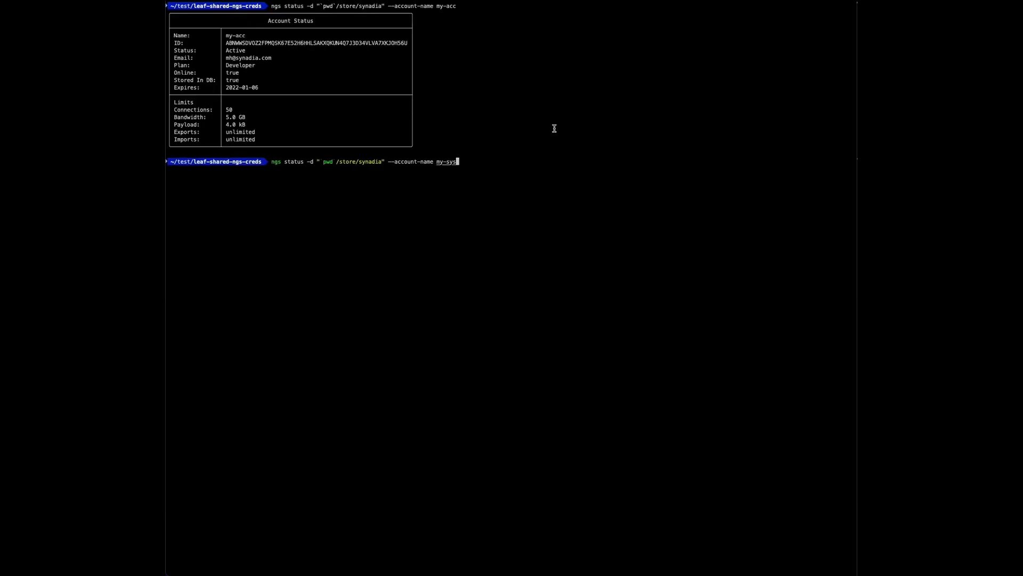
pyautogui.moveTo(493, 101)
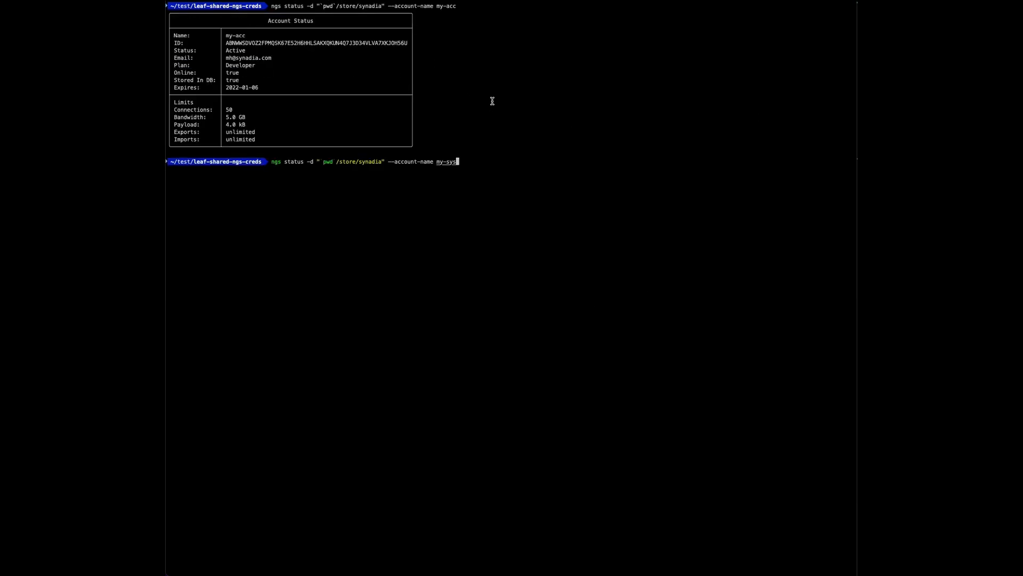
# Show ngs status for my-sys, confirming it is Active on the Developer plan.
pyautogui.press('Return')
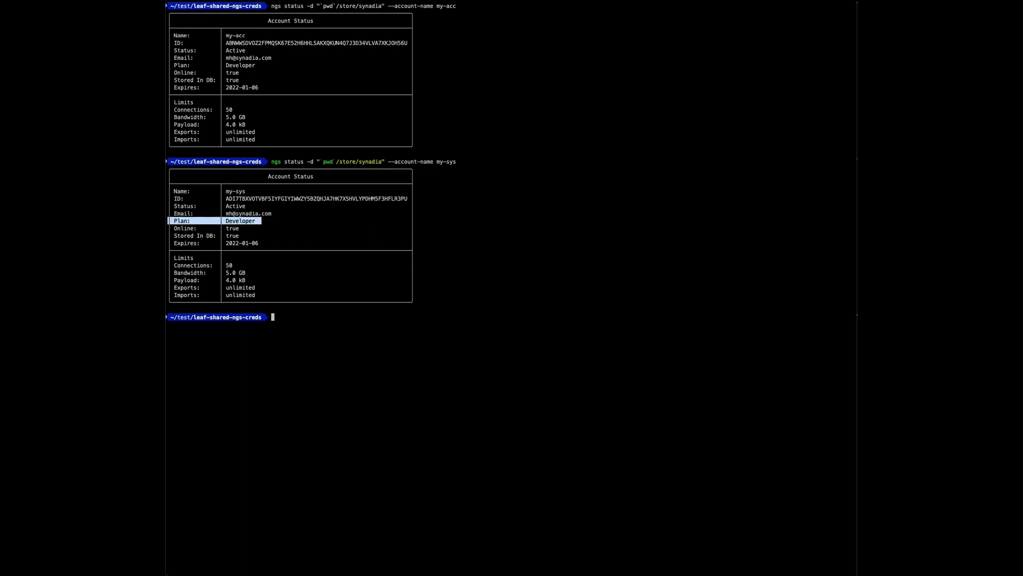
# Run nsc pull --all and describe my-sys, now showing Max Leaf Node Connections 2.
pyautogui.write('nsc pull --all')
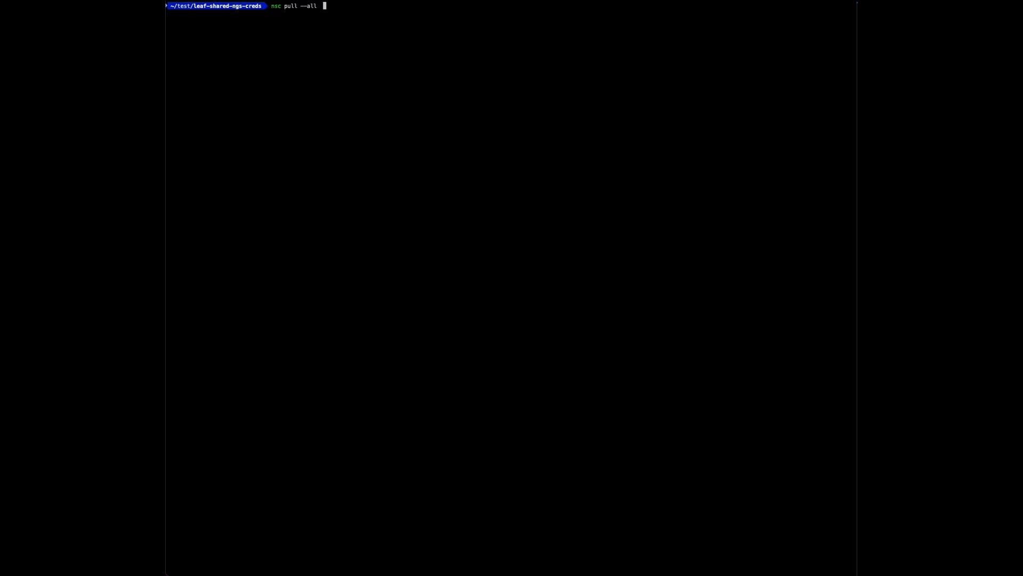
pyautogui.press('Return')
pyautogui.write('nsc describe account my-sys')
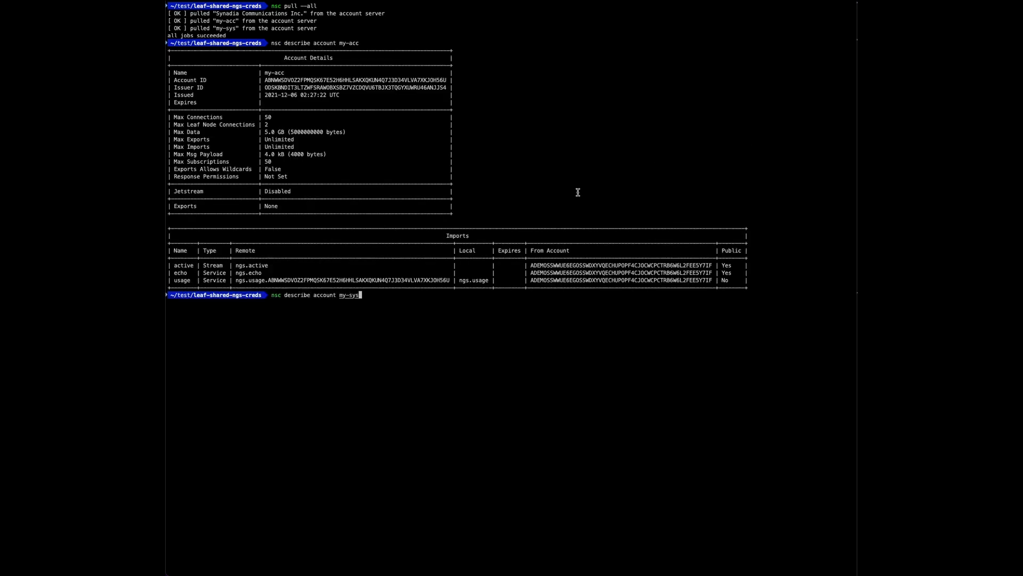
pyautogui.press('Return')
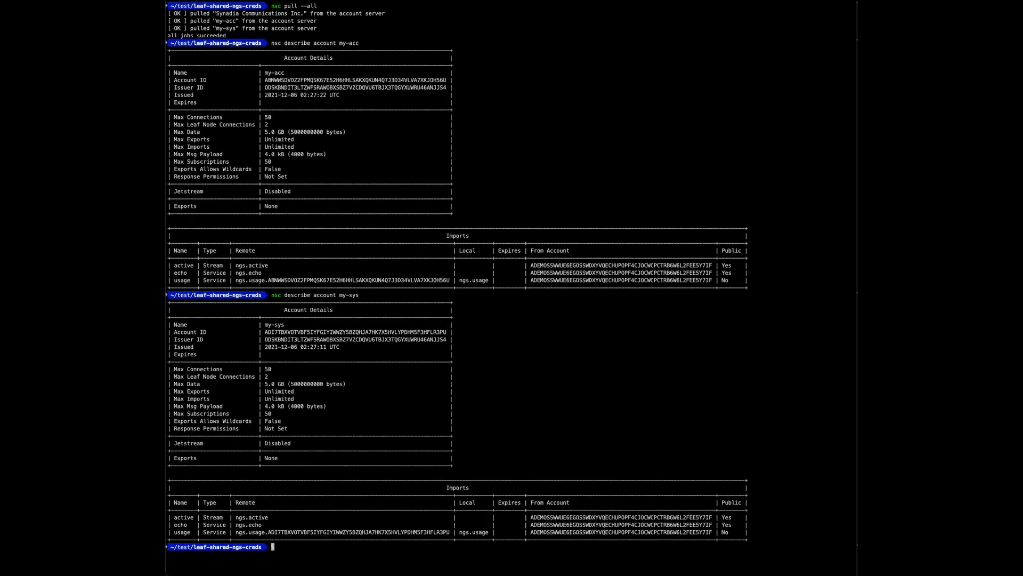
pyautogui.moveTo(194, 132)
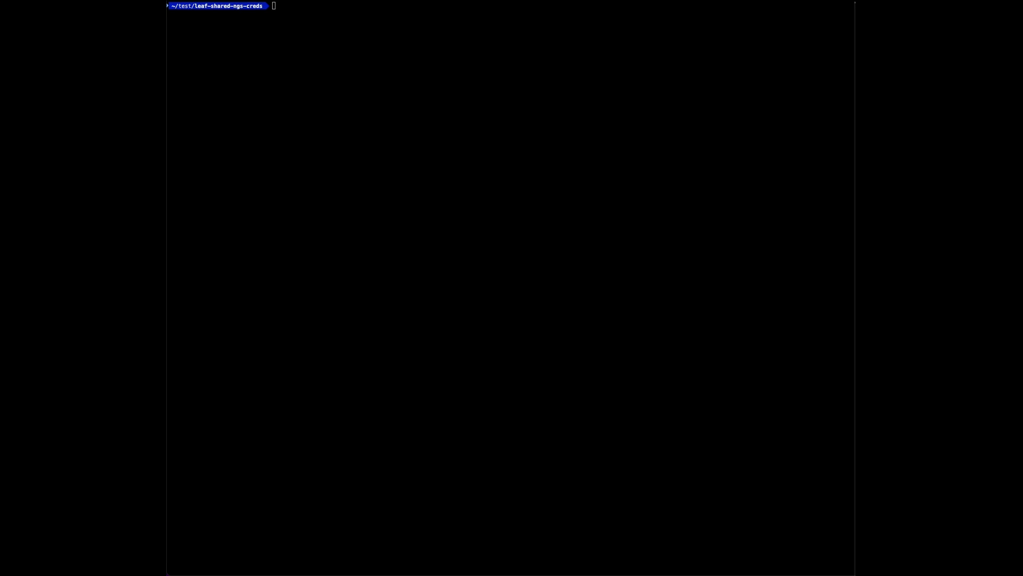
# Generate res.cfg with memory resolver and sys-account my-sys, then start nats-server from it.
pyautogui.write('nsc generate config --mem-resolver --sys-account my-sys --config-file res.cfg')
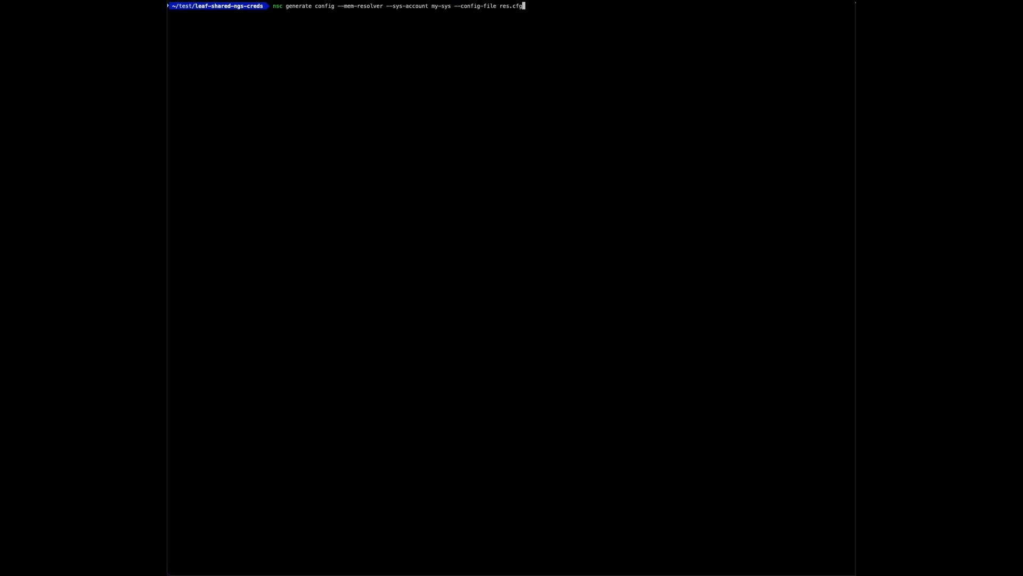
pyautogui.press('Return')
pyautogui.write('nats-server -c res.cfg &')
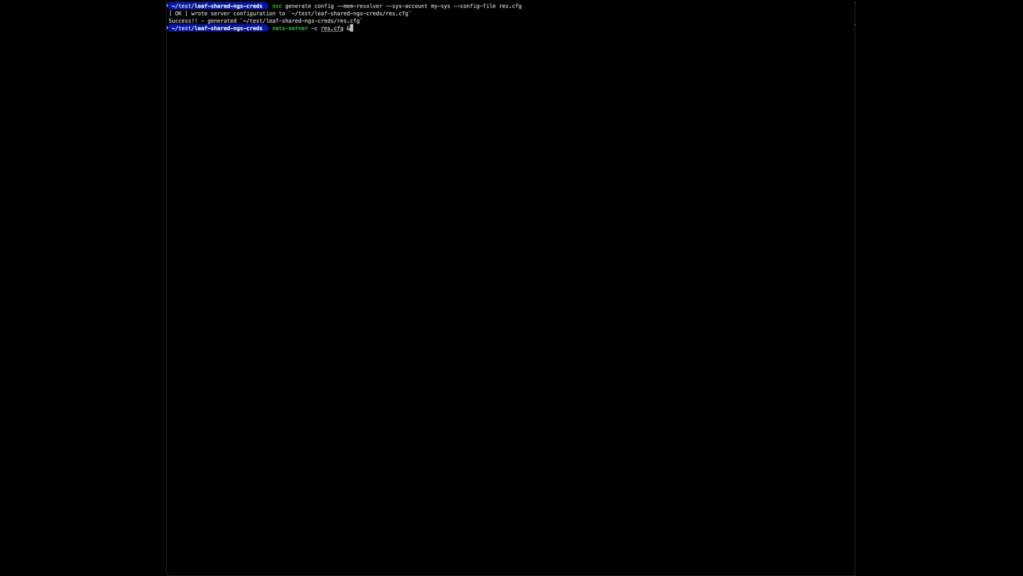
pyautogui.press('Return')
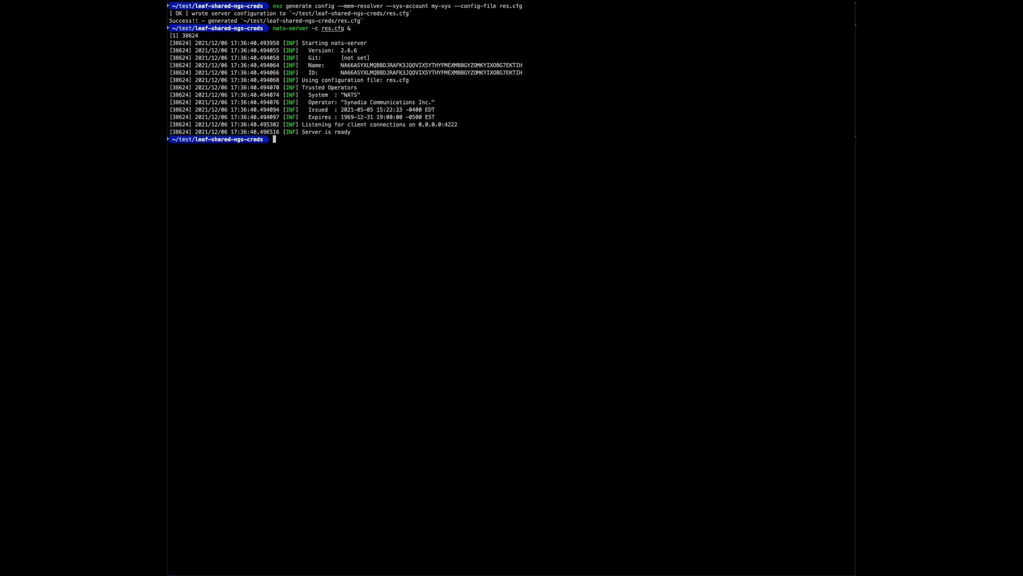
# Subscribe to foo on localhost:4222 as my-acc, then stop the subscriber.
pyautogui.write('nats -s localhost:4222 --creds my-acc.creds sub foo')
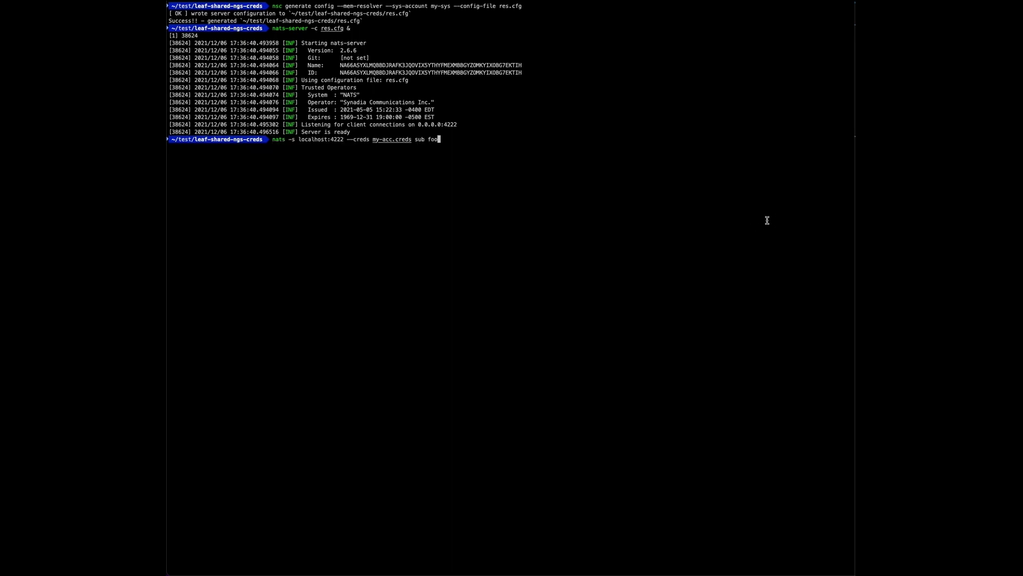
pyautogui.press('Return')
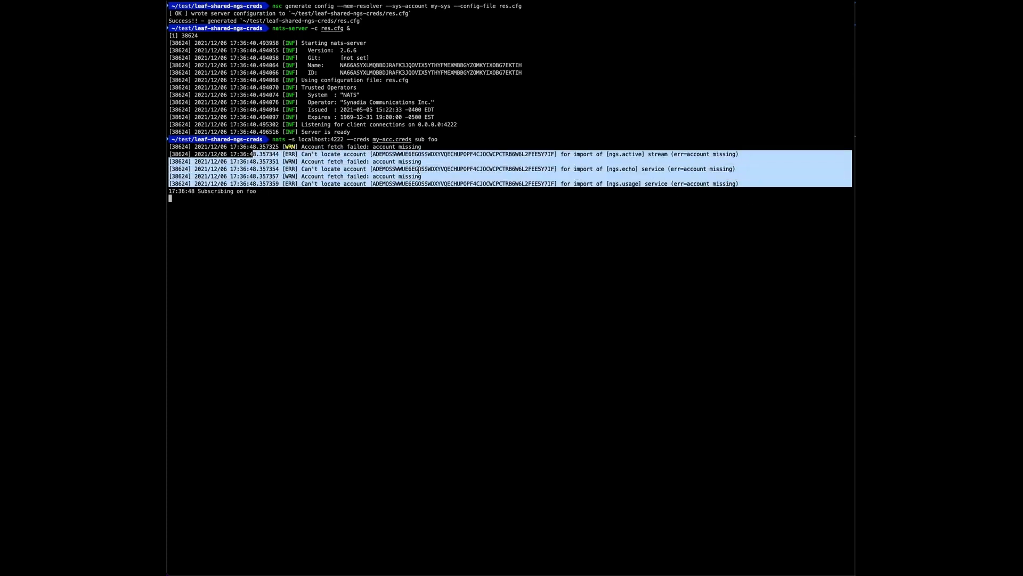
pyautogui.moveTo(381, 210)
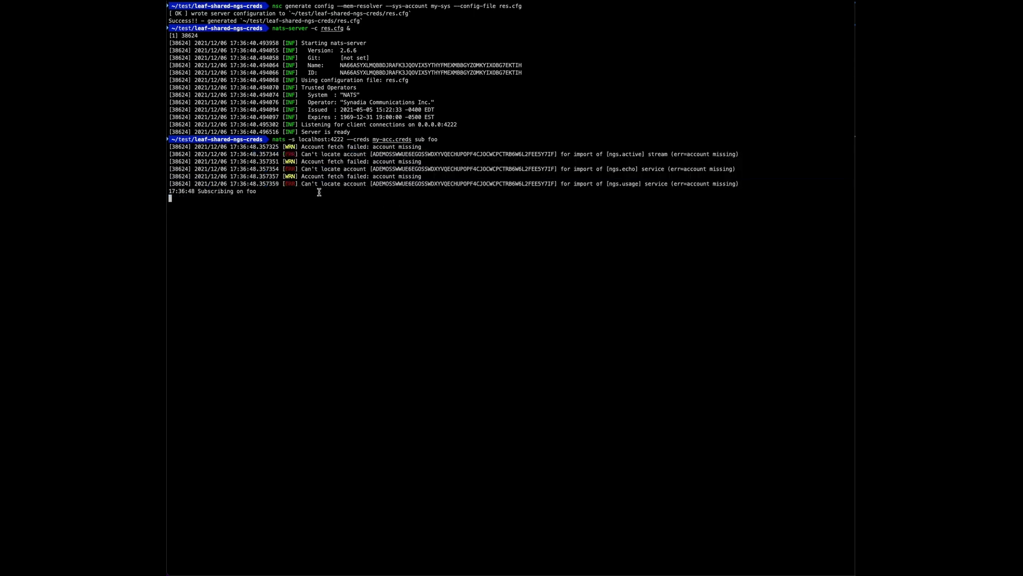
pyautogui.press('ctrl+c')
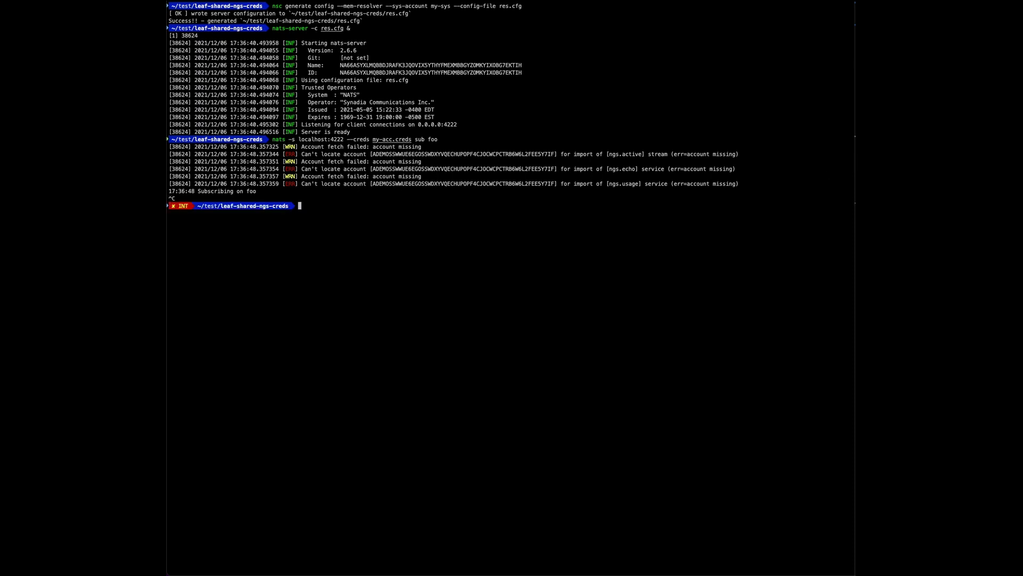
# List servers on localhost:4222 with my-sys.creds, showing the single local server, and prepare pkill nats.
pyautogui.write('nats -s localhost:4222 --creds my-sys.creds server list')
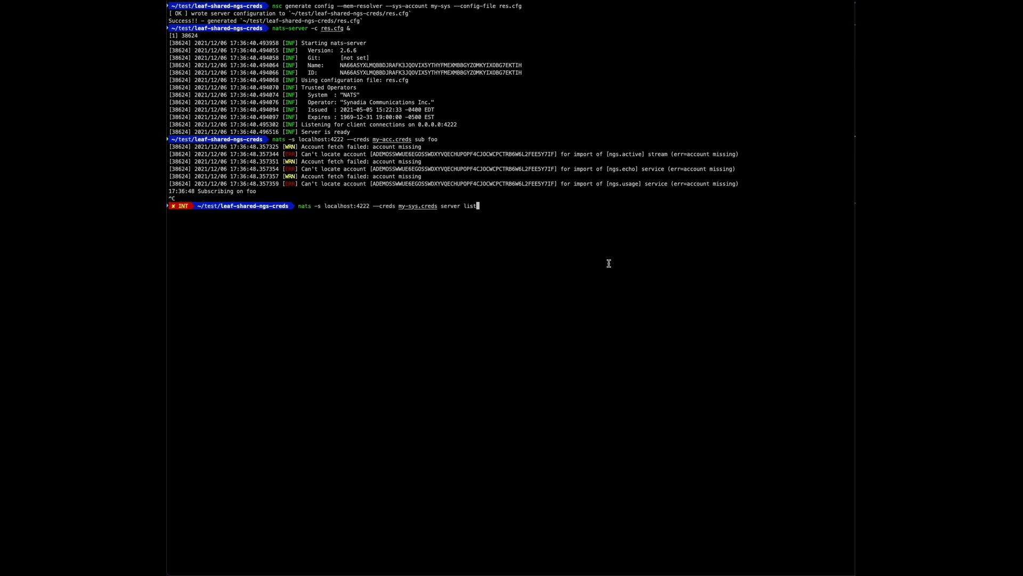
pyautogui.press('Return')
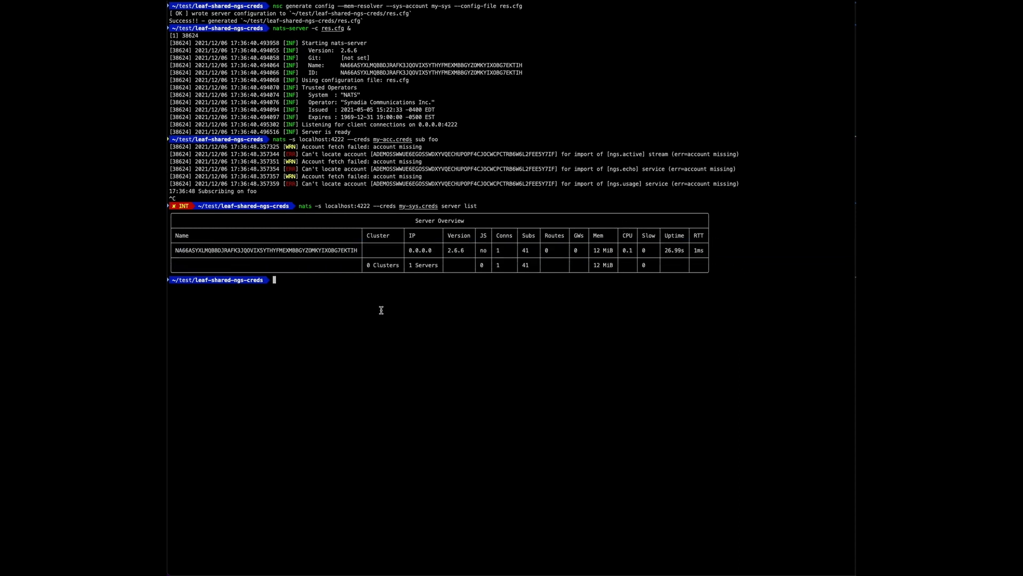
pyautogui.write('pkill nats')
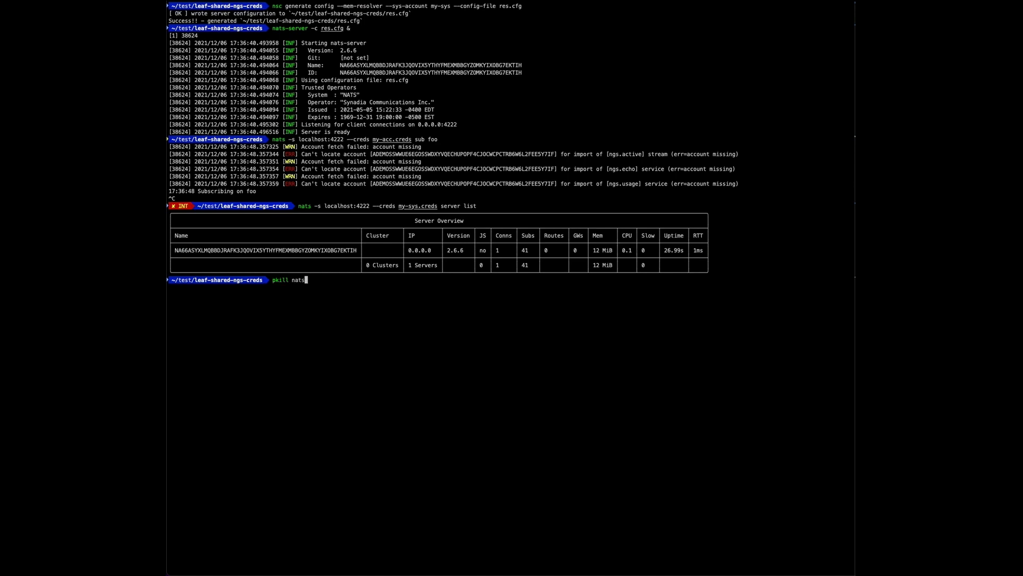
# Stop all running nats servers before writing the srv.cfg leafnode config.
pyautogui.press('Return')
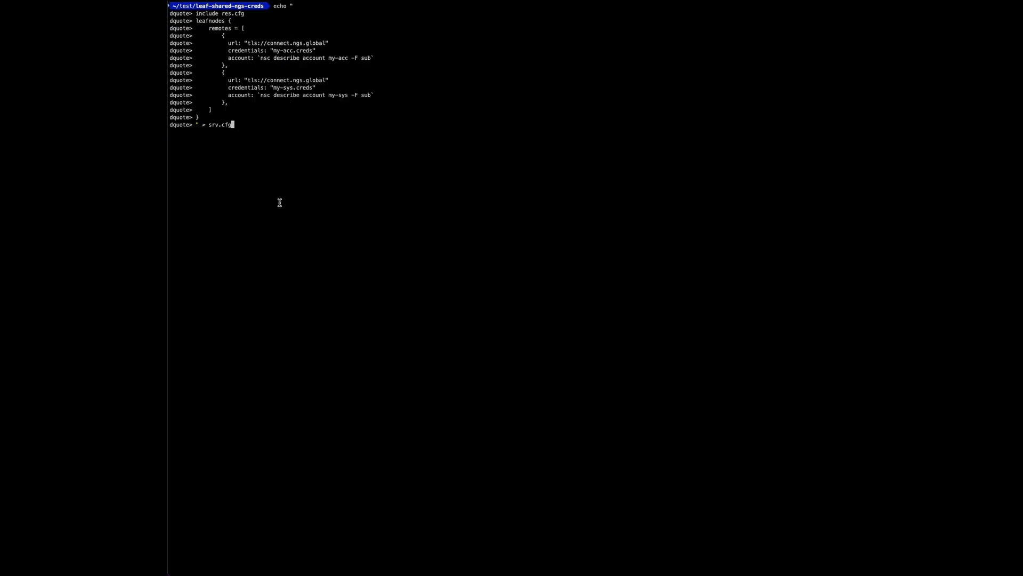
pyautogui.doubleClick(212, 13)
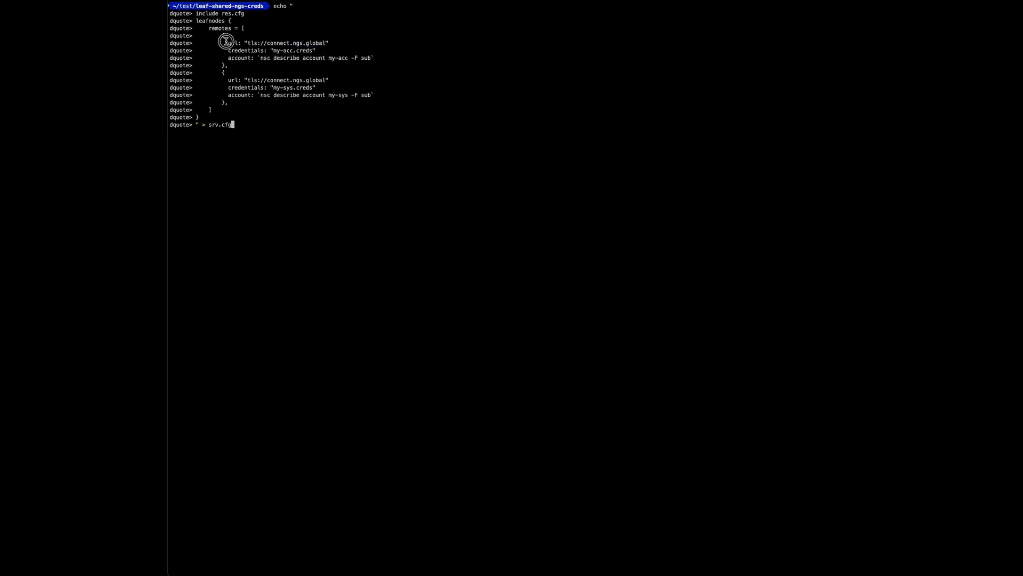
pyautogui.moveTo(350, 158)
pyautogui.write('cat srv.cfg')
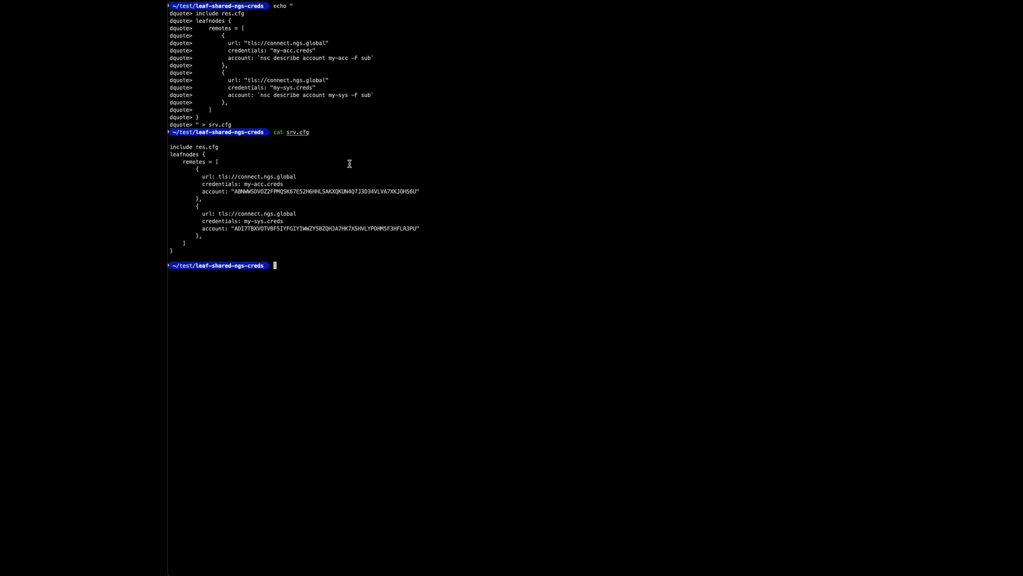
pyautogui.moveTo(799, 154)
pyautogui.write('nats-server -c srv.cfg &')
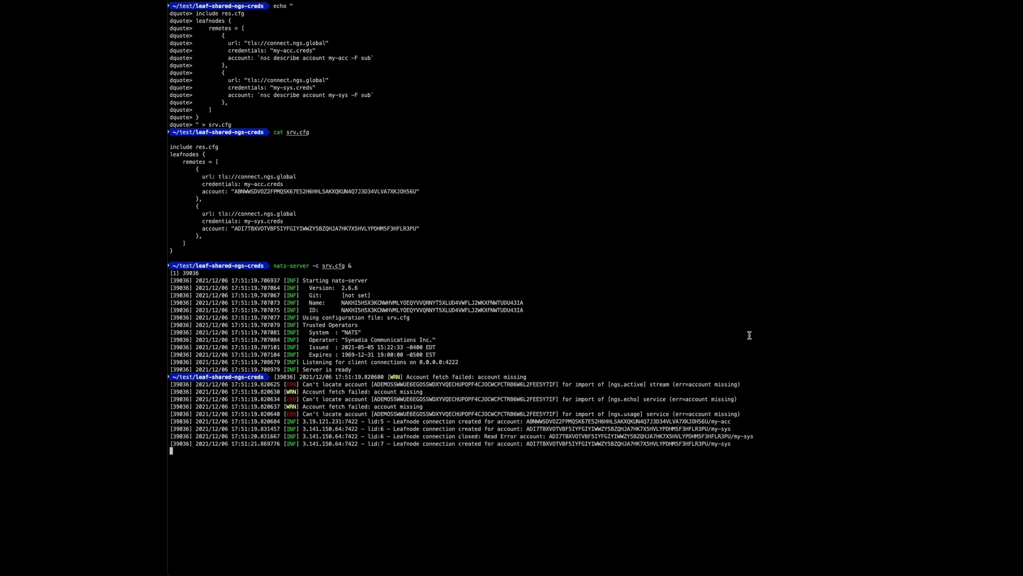
pyautogui.moveTo(591, 415)
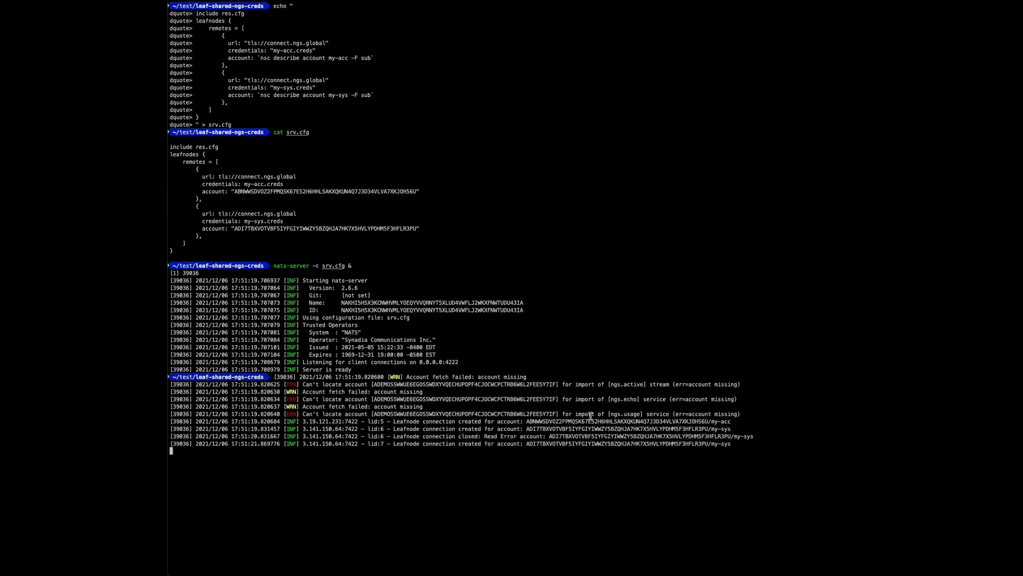
pyautogui.moveTo(445, 181)
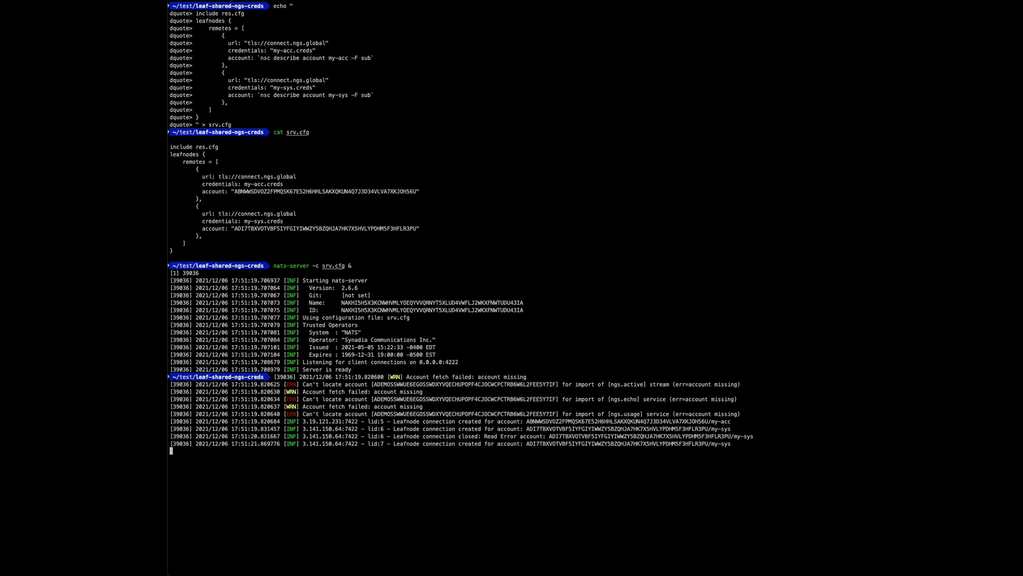
pyautogui.moveTo(691, 346)
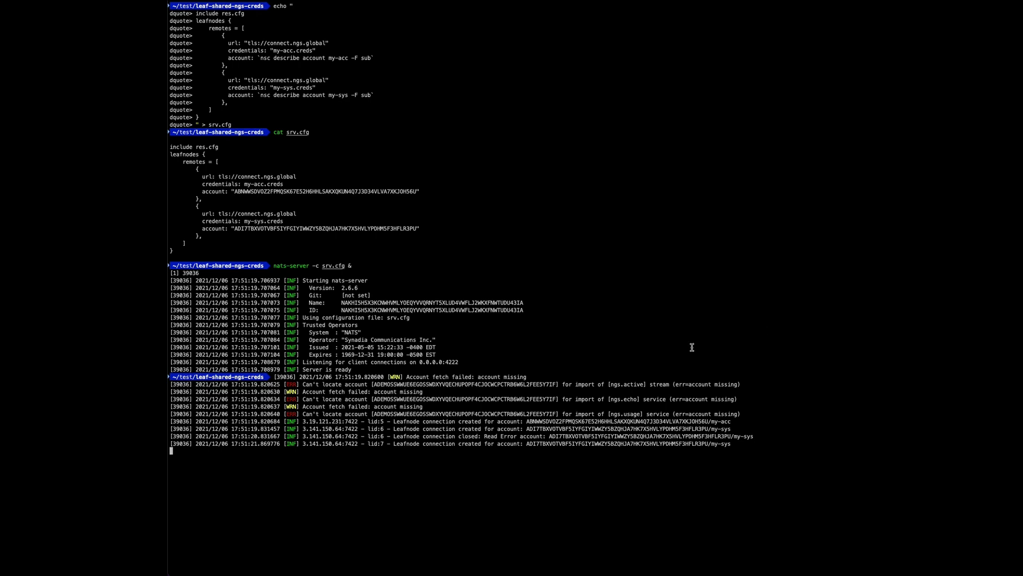
# Start a one-message background subscriber on foo and publish "hello world" to it through NGS as my-acc.
pyautogui.press('Return')
pyautogui.write('nats -s localhost:4222 --creds my-acc.creds sub foo --count 1 &')
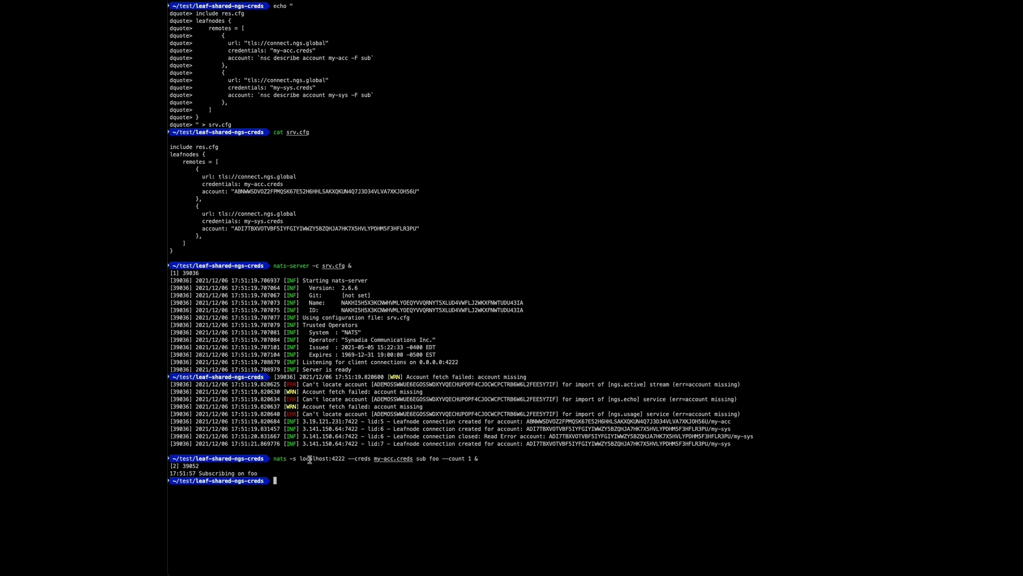
pyautogui.write('nats -s "tls://connect.ngs.global" --creds my-acc.creds pub foo "hello world"')
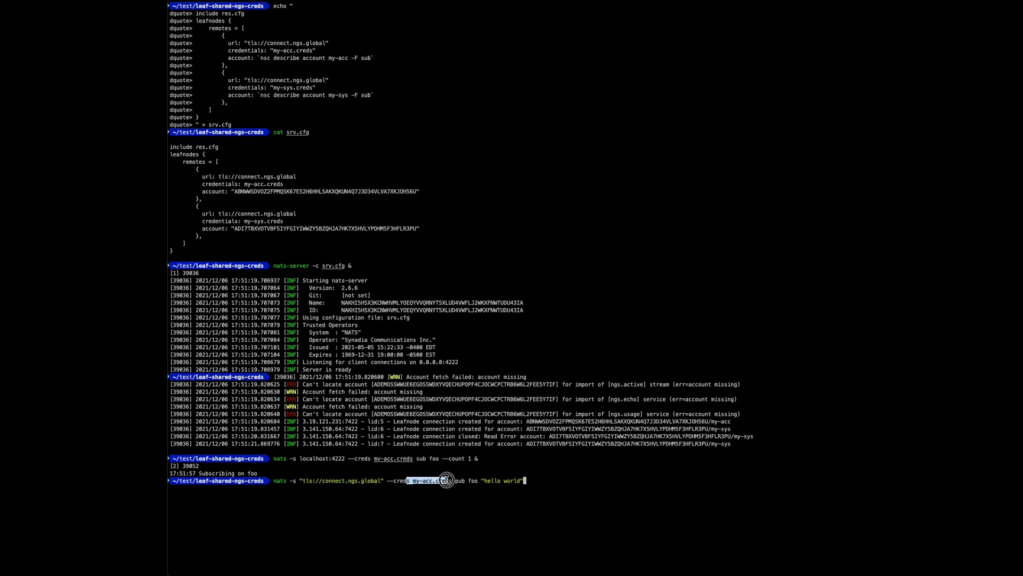
pyautogui.press('Return')
pyautogui.write('nats -s tls://connect.ngs.global --creds my-sys.creds server list')
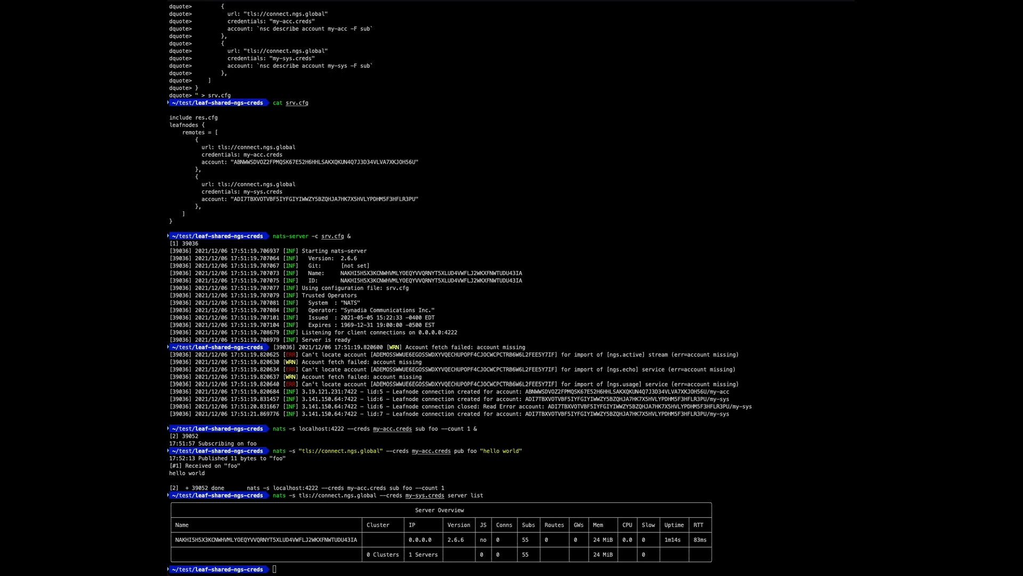
pyautogui.write('srv.cfg')
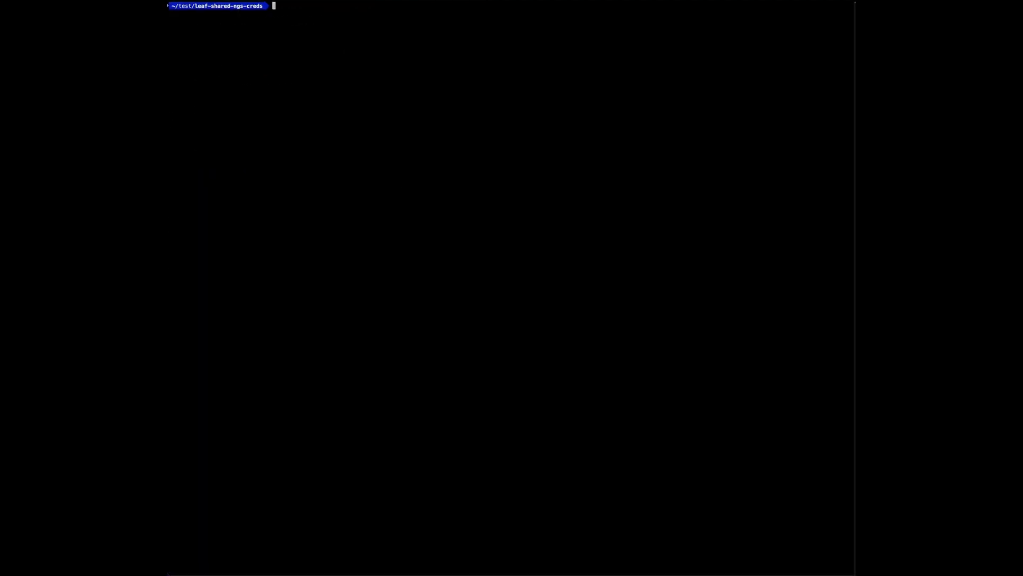
# Regenerate res.cfg using the full --nats-resolver mode with my-sys as system account.
pyautogui.write('nsc generate config --nats-resolver --sys-account my-sys --config-file res.cfg')
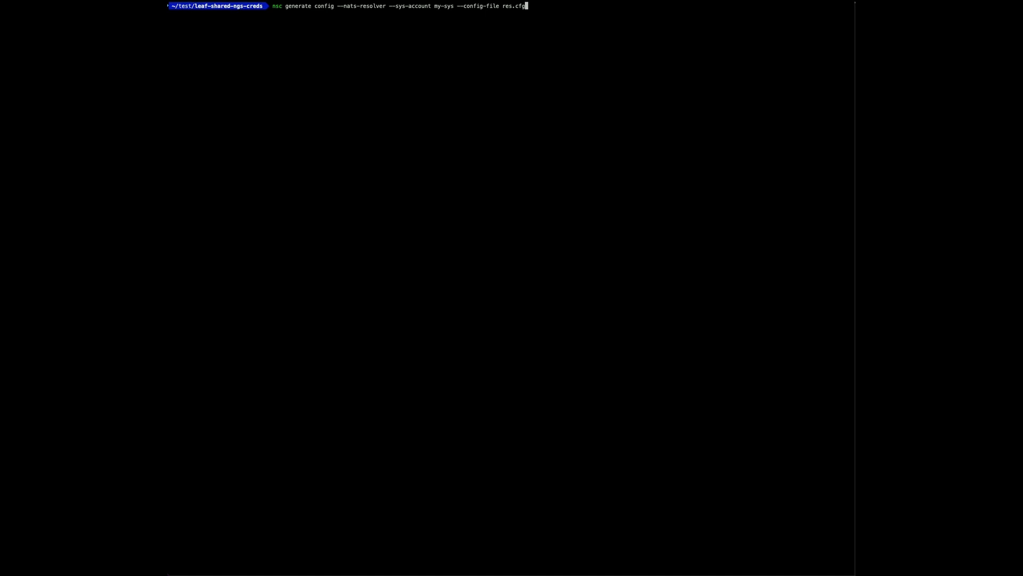
pyautogui.doubleClick(362, 7)
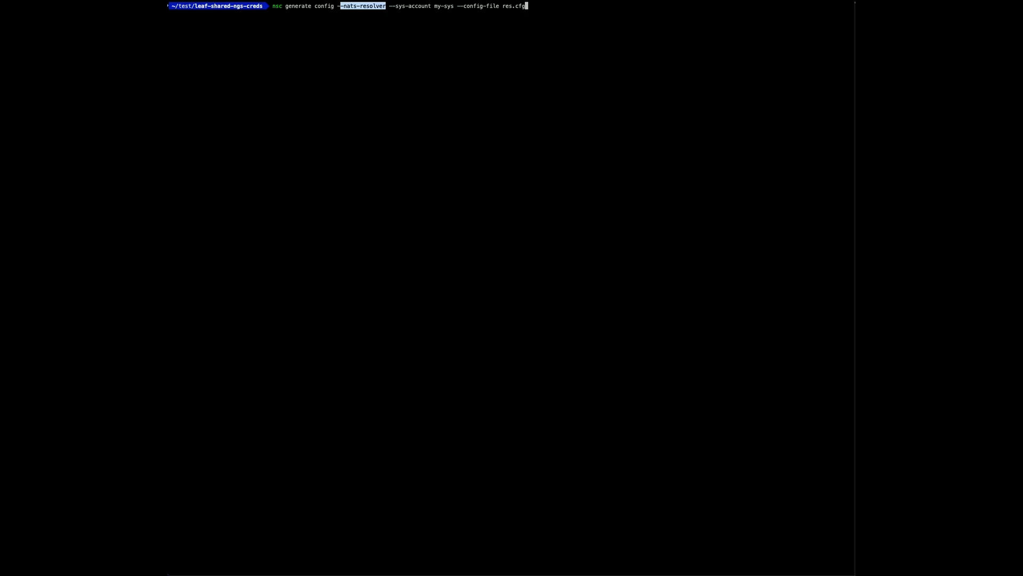
pyautogui.moveTo(492, 7)
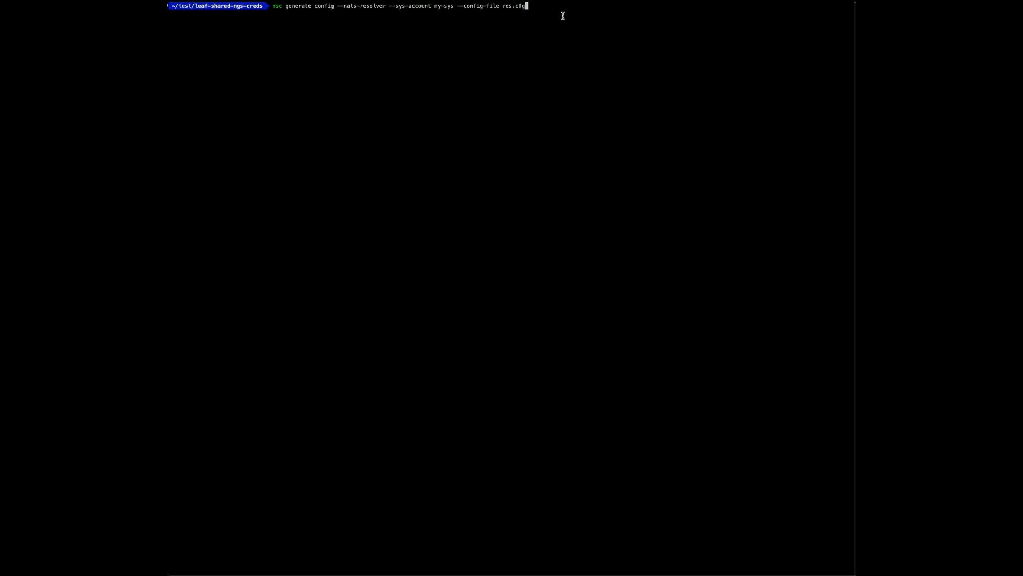
pyautogui.press('Return')
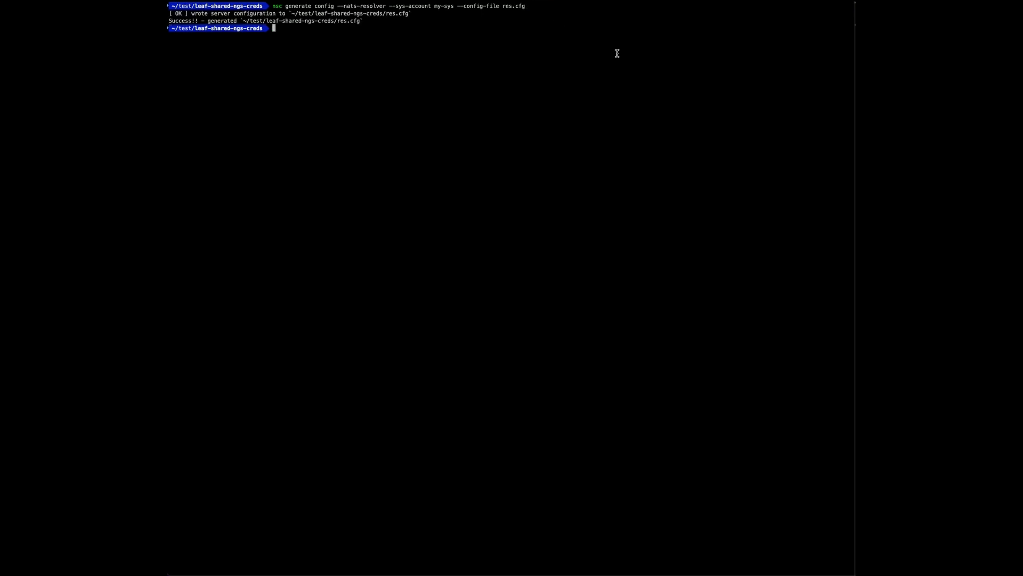
# Restart nats-server in the background from srv.cfg; the my-acc leafnode cannot find its account yet.
pyautogui.write('nats-server -c srv.cfg &')
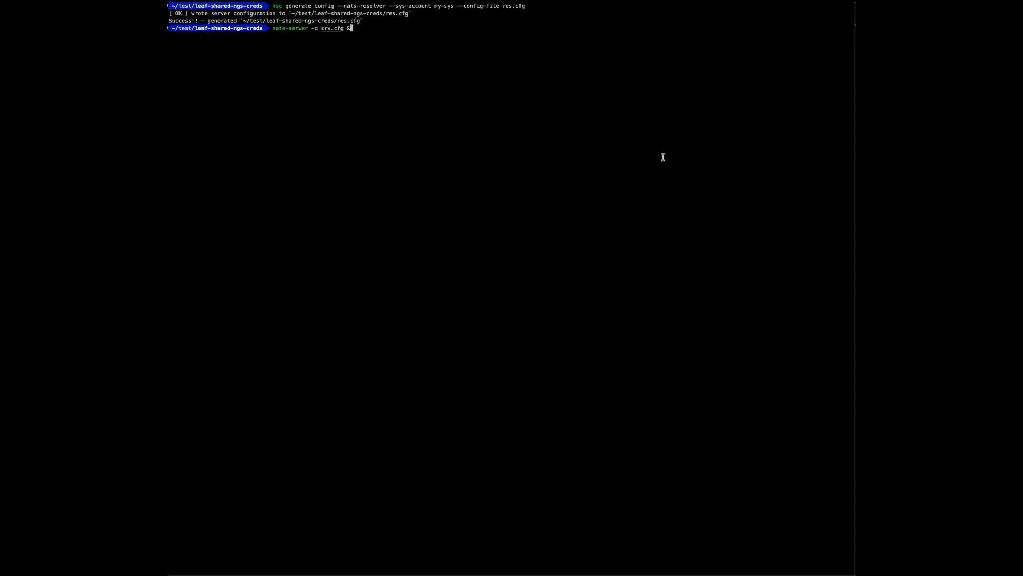
pyautogui.press('Return')
pyautogui.write('nsc push --account-jwt-server-url "nats://connect.ngs.global" --system-account my-sys --all')
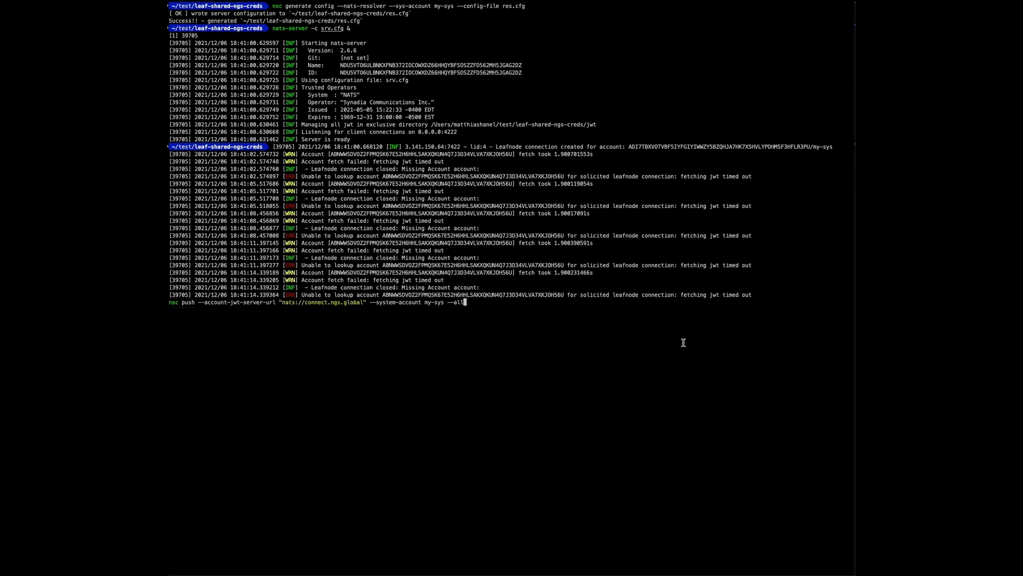
# Push all accounts to nats://connect.ngs.global with my-sys as system account, twice, updating my-acc and my-sys.
pyautogui.press('Return')
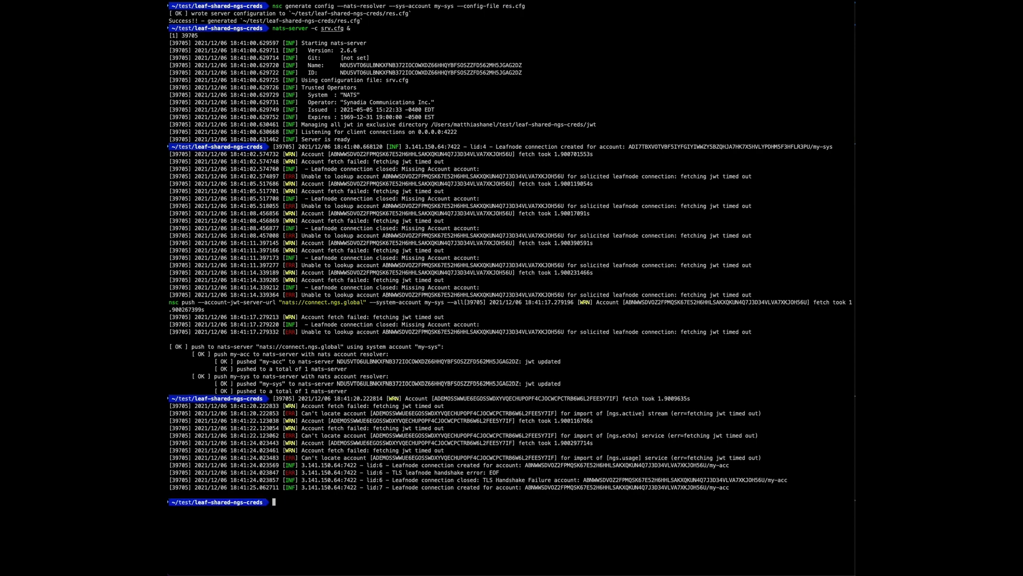
pyautogui.write('nsc push --account-jwt-server-url "nats://connect.ngs.global" --system-account my-sys --all')
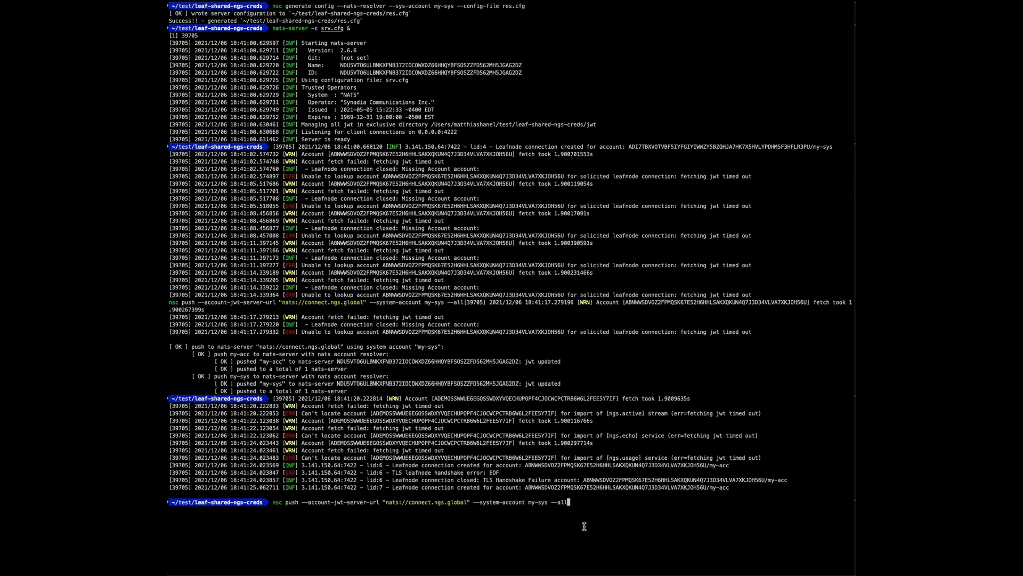
pyautogui.moveTo(606, 544)
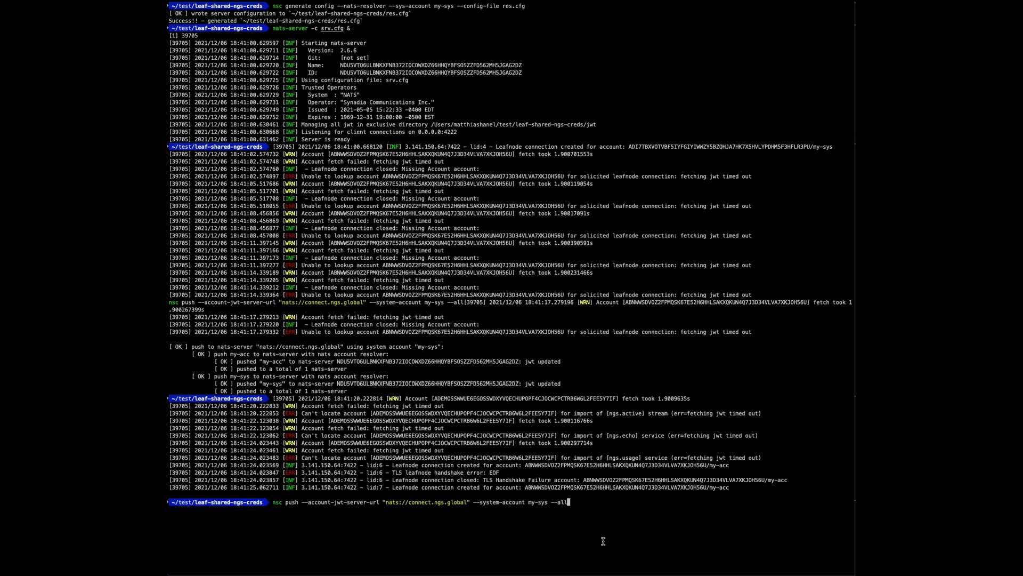
pyautogui.moveTo(600, 539)
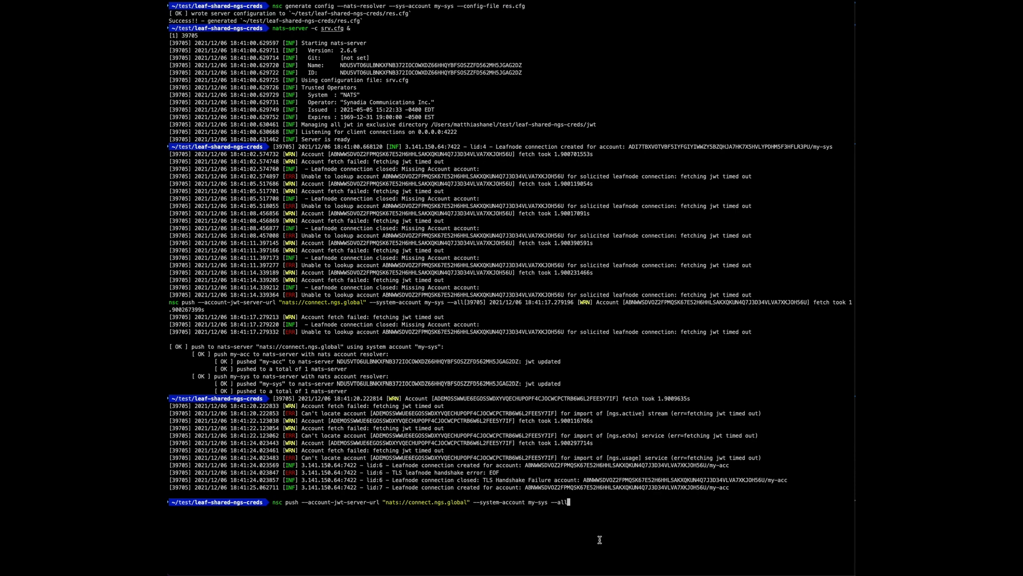
pyautogui.moveTo(505, 519)
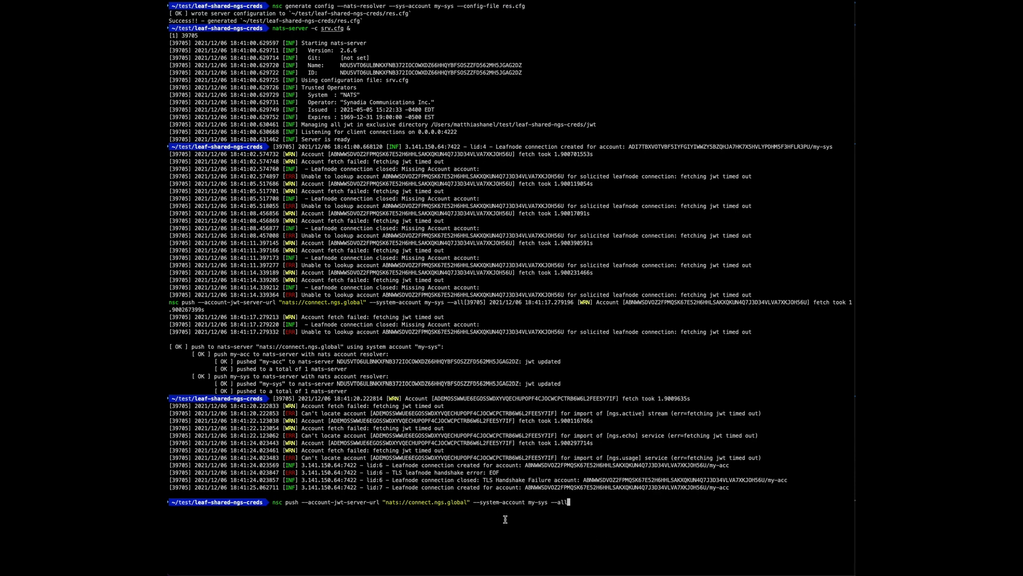
pyautogui.doubleClick(513, 501)
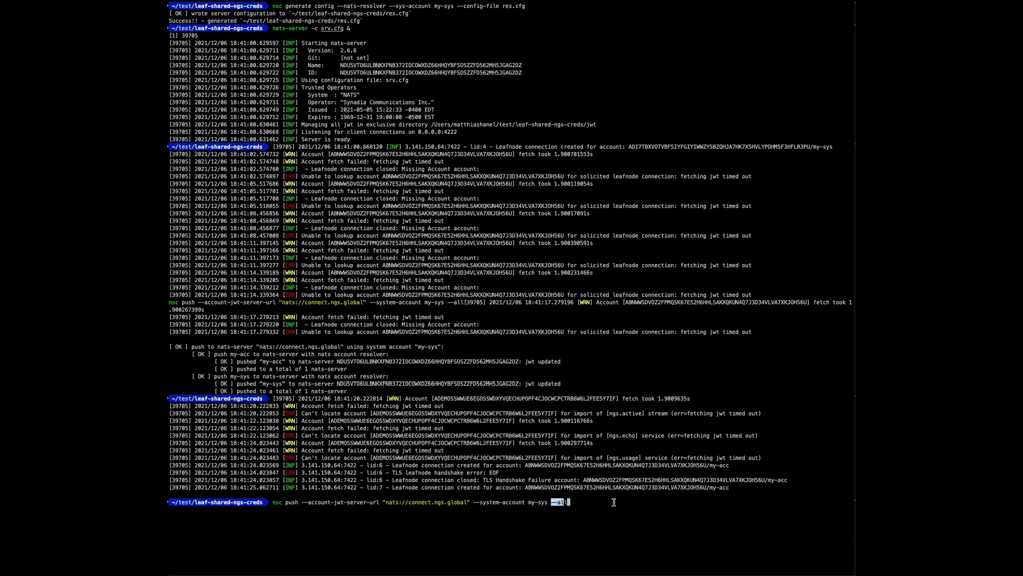
pyautogui.press('Return')
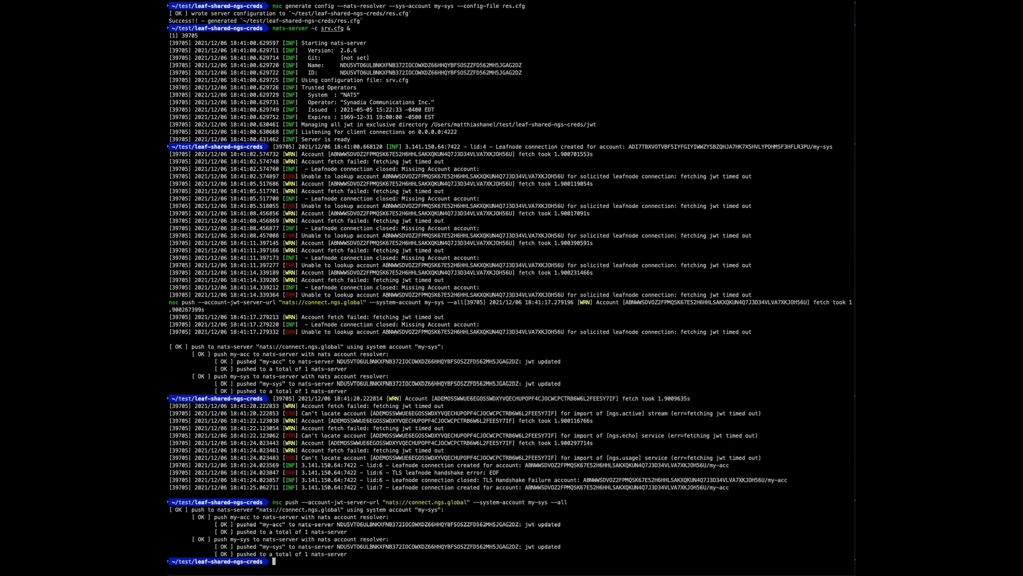
# Subscribe to foo on localhost:4222 with my-acc.creds and publish 'hello world' on foo via tls://connect.ngs.global.
pyautogui.write('nats -s localhost:4222 --creds my-acc.creds sub foo --count 1 &')
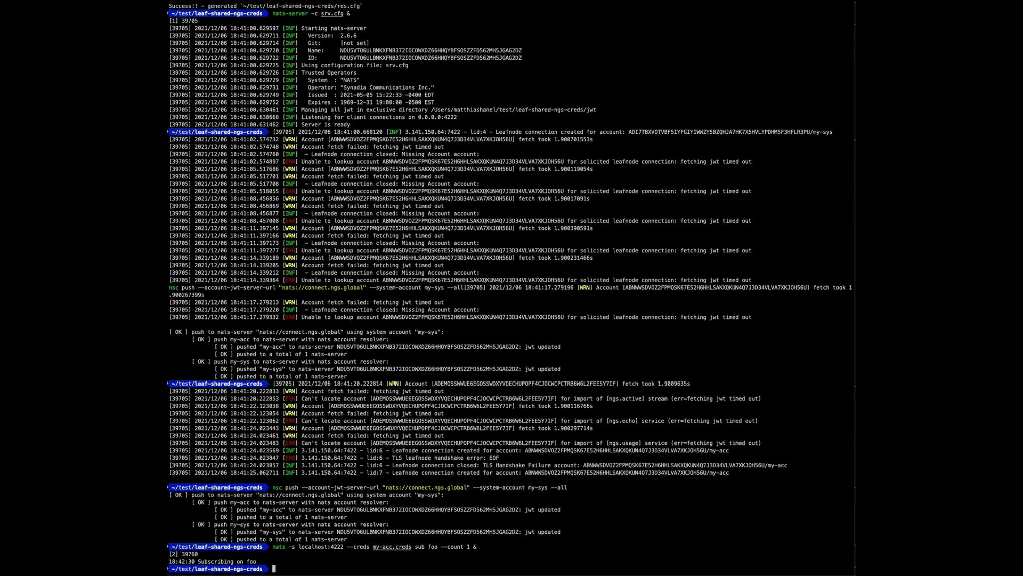
pyautogui.write('nats -s "tls://connect.ngs.global" --creds my-acc.creds pub foo "hello world"')
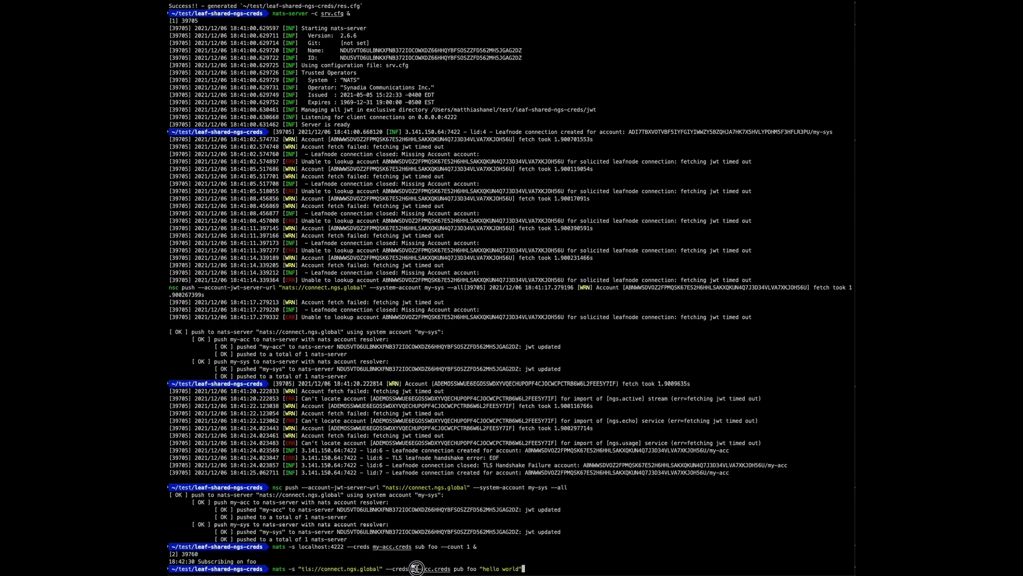
pyautogui.moveTo(603, 550)
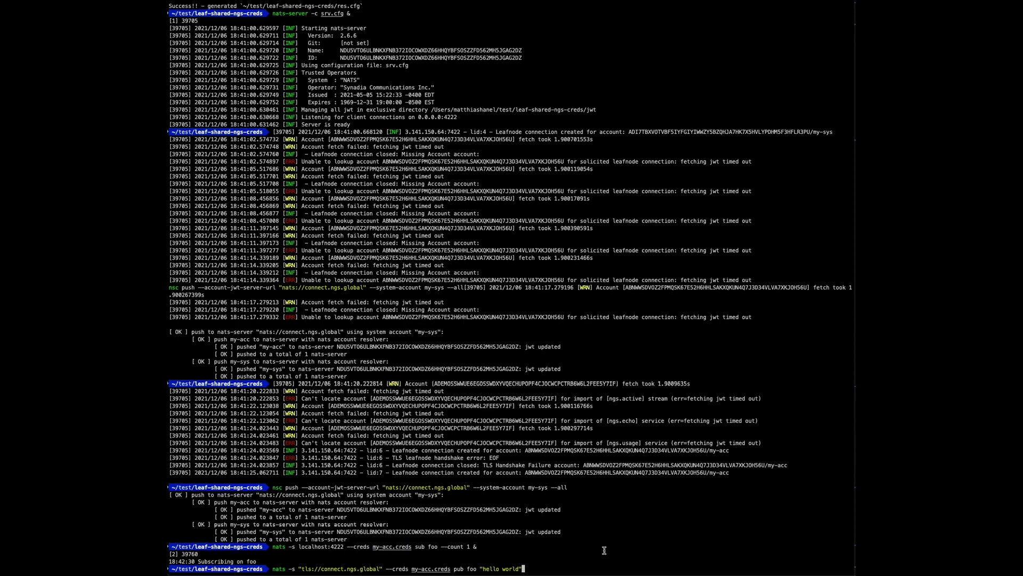
pyautogui.press('Return')
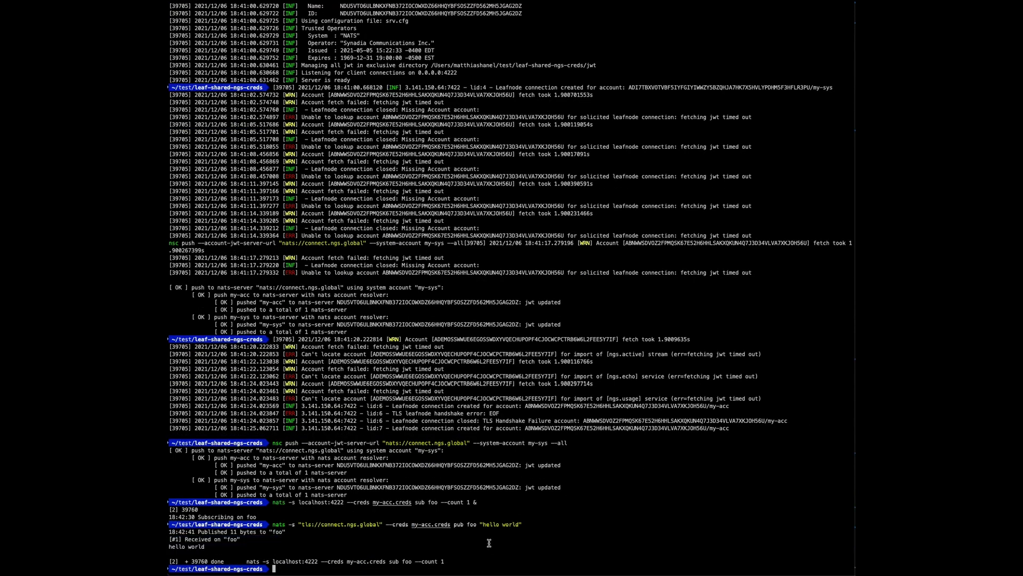
pyautogui.write('nats -s tls://connect.ngs.global --creds my-sys.creds server list')
pyautogui.write("nsc generate config --nats-resolver-cache --sys-account my-sys   | sed s,'./jwt','./jwt2',g  > res2.cfg")
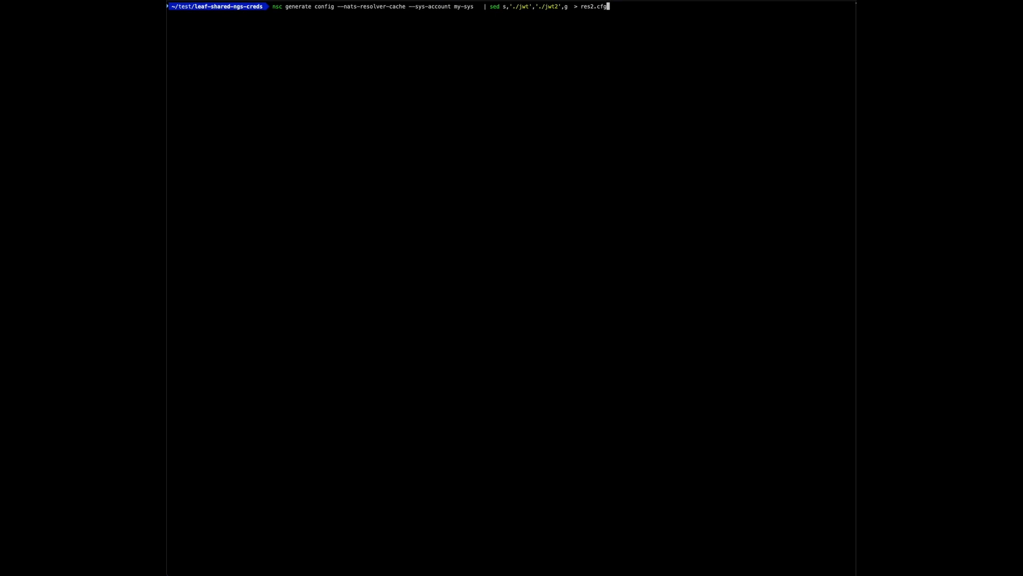
# Generate a --nats-resolver-cache config for my-sys, rewriting ./jwt to ./jwt2, into res2.cfg.
pyautogui.doubleClick(371, 7)
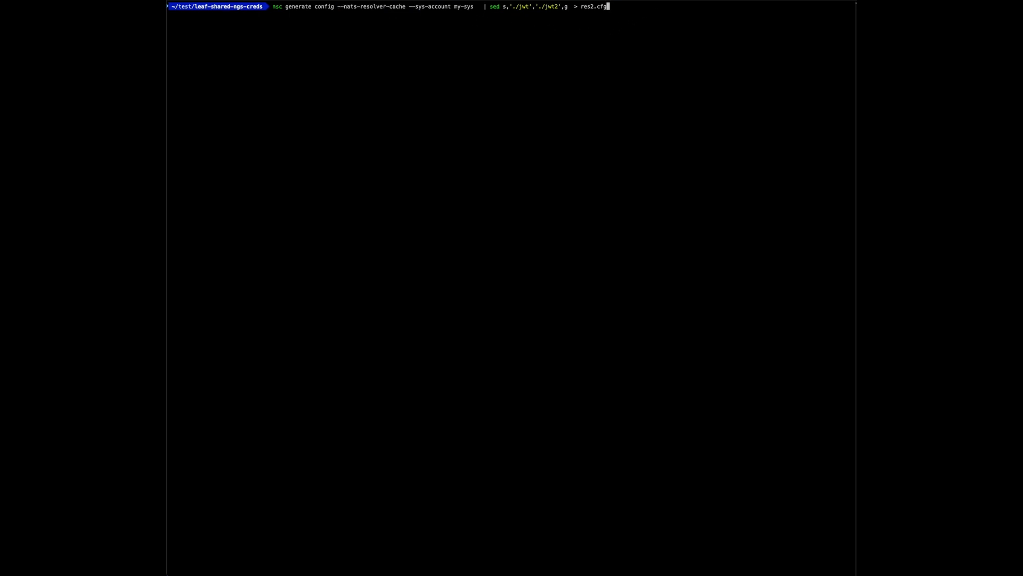
pyautogui.moveTo(637, 18)
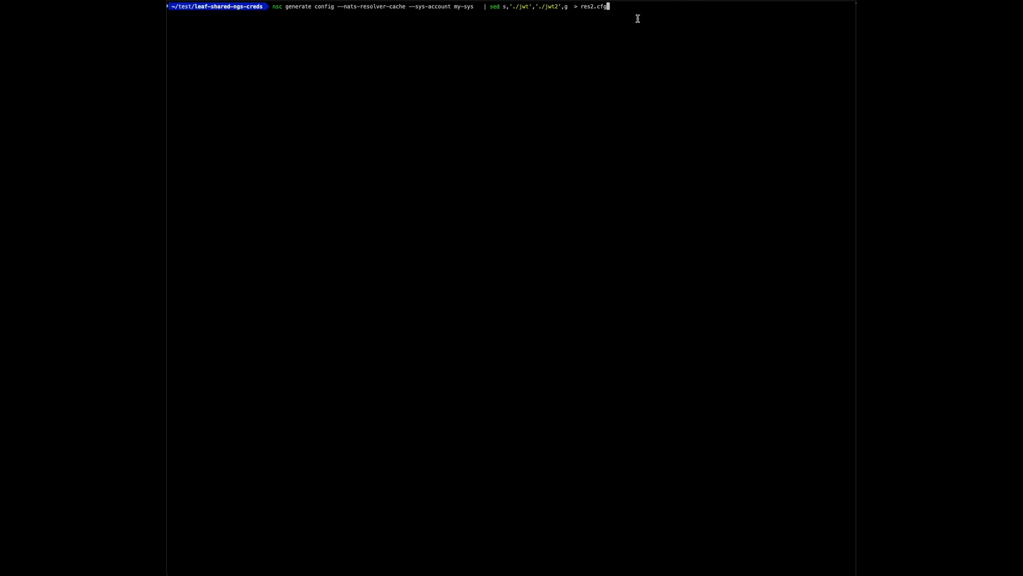
pyautogui.doubleClick(529, 7)
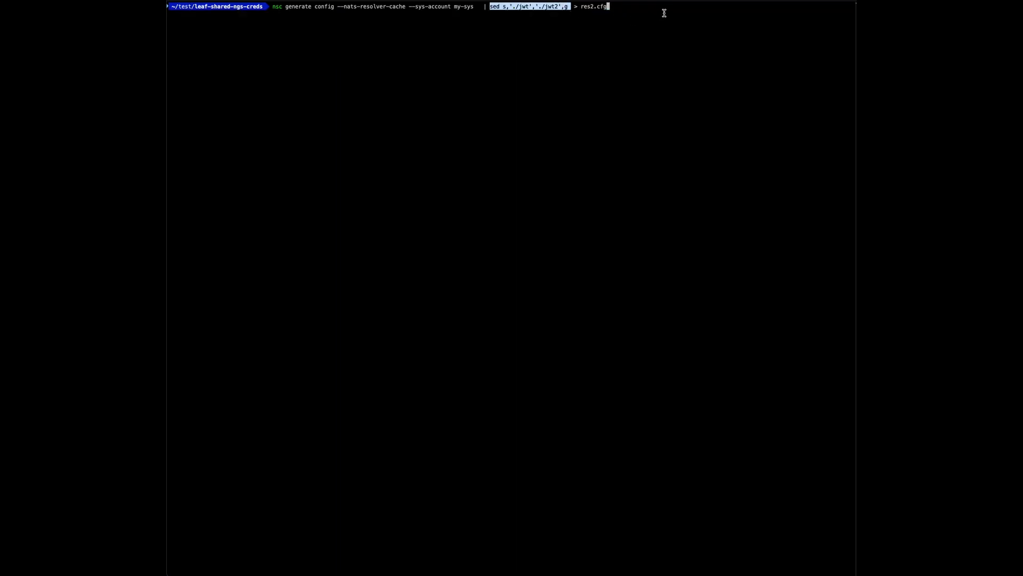
pyautogui.moveTo(675, 15)
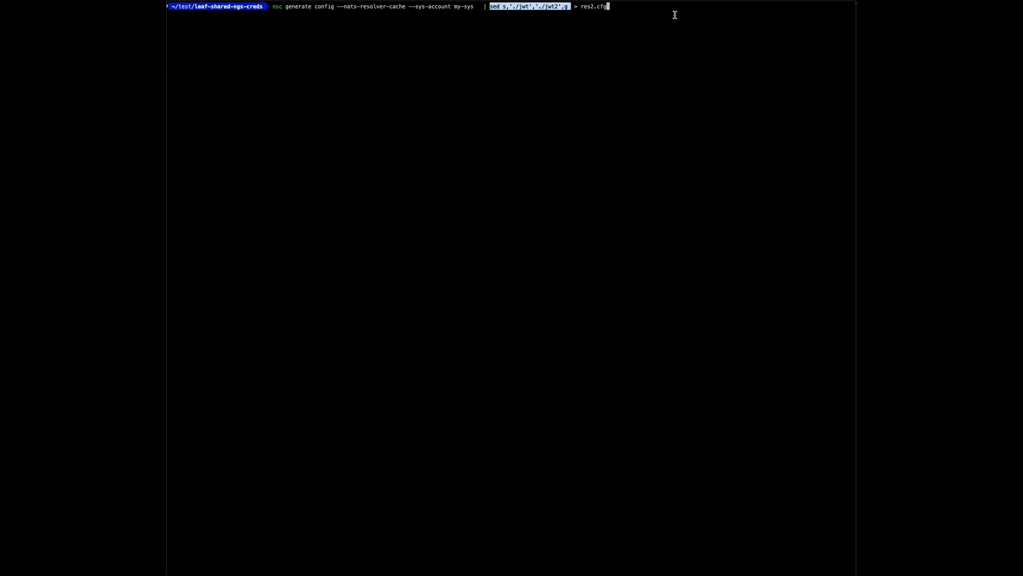
pyautogui.press('Return')
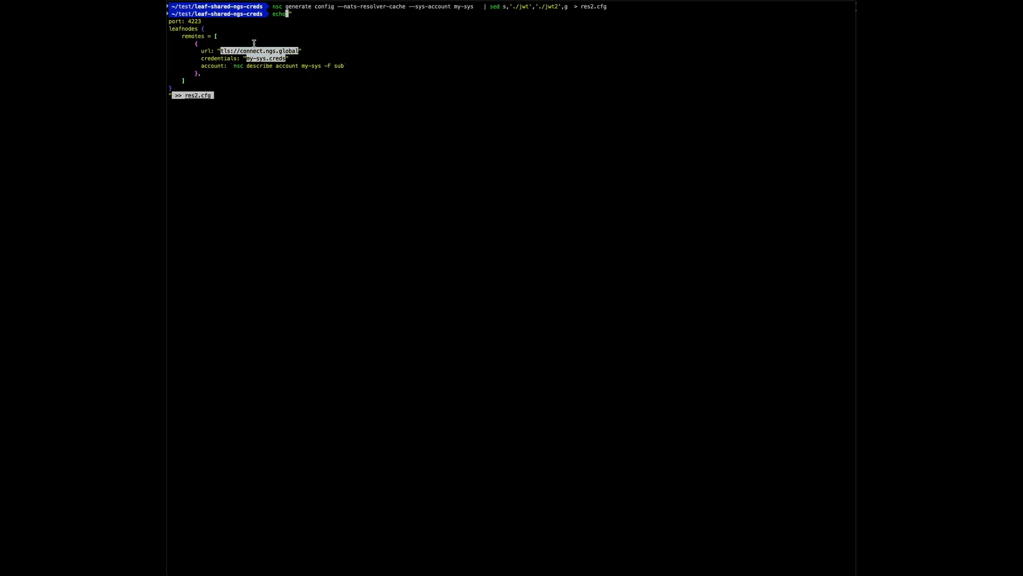
# Append a leafnodes remote to connect.ngs.global using my-sys.creds onto res2.cfg.
pyautogui.press('Return')
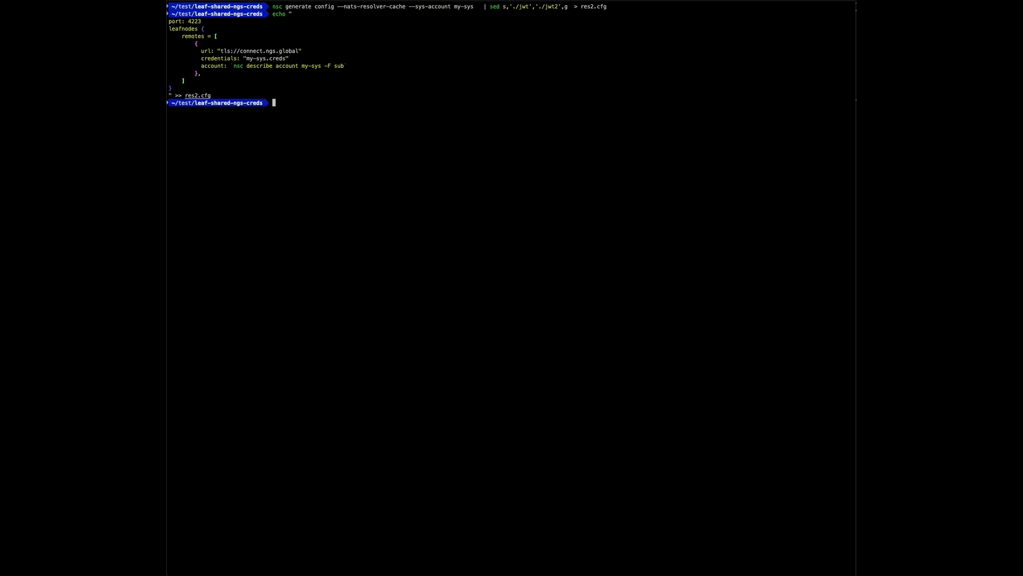
# Start nats-server from res2.cfg, list two servers via NGS with my-sys.creds, and show jwt2 holding one JWT.
pyautogui.press('Return')
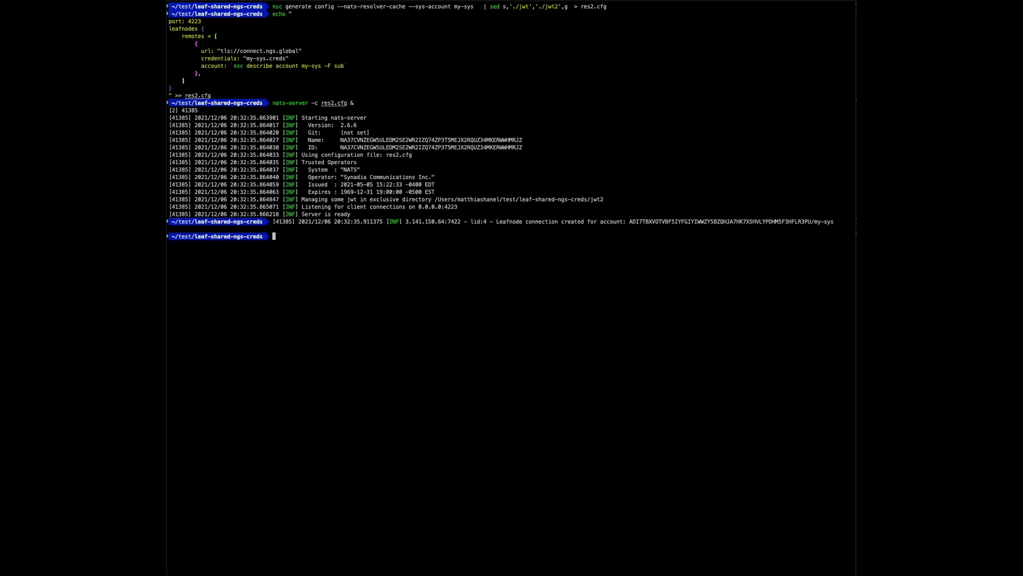
pyautogui.write('nats -s tls://connect.ngs.global --creds my-sys.creds server list')
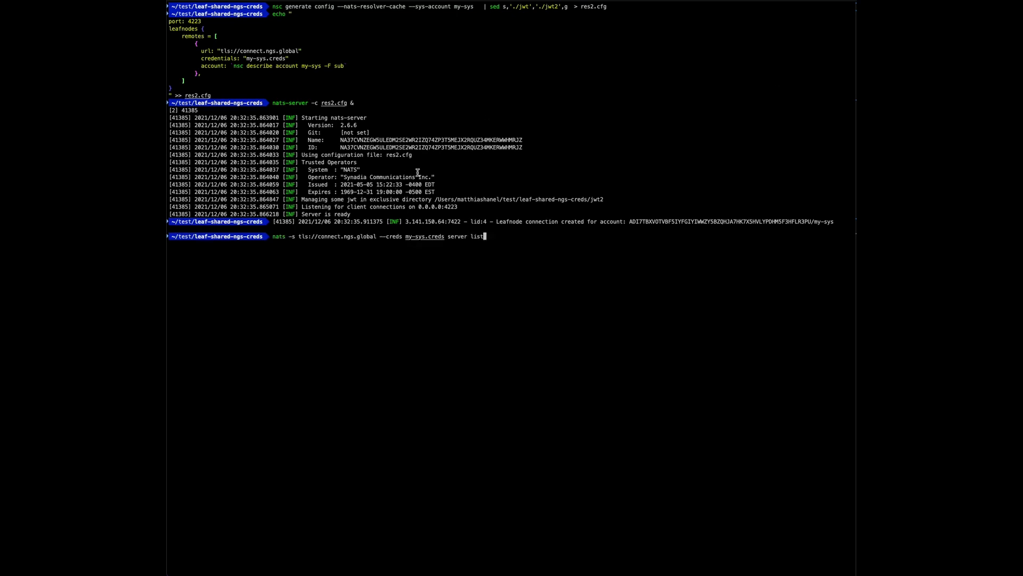
pyautogui.moveTo(477, 218)
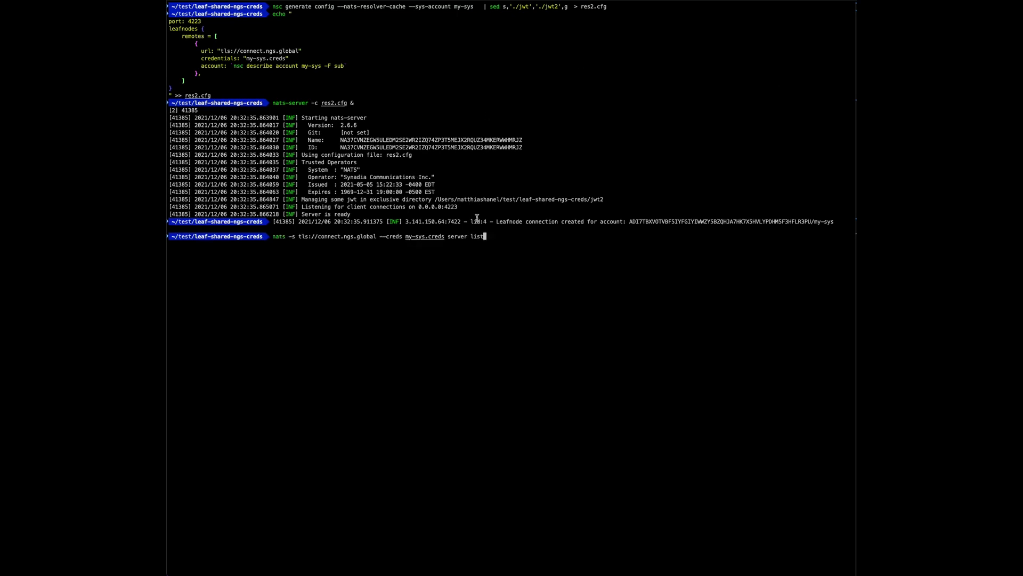
pyautogui.doubleClick(335, 235)
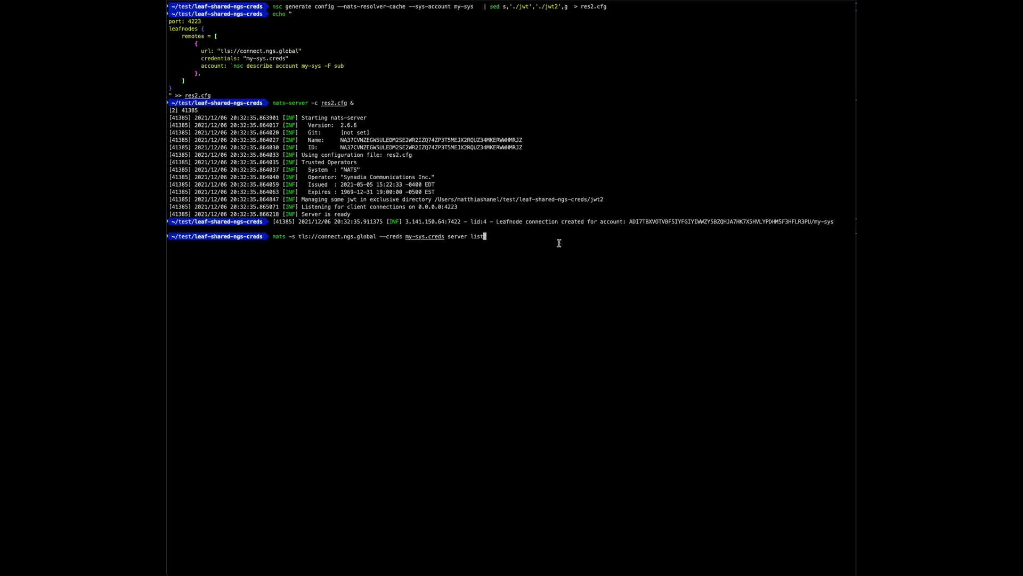
pyautogui.press('Return')
pyautogui.write('ls jwt2')
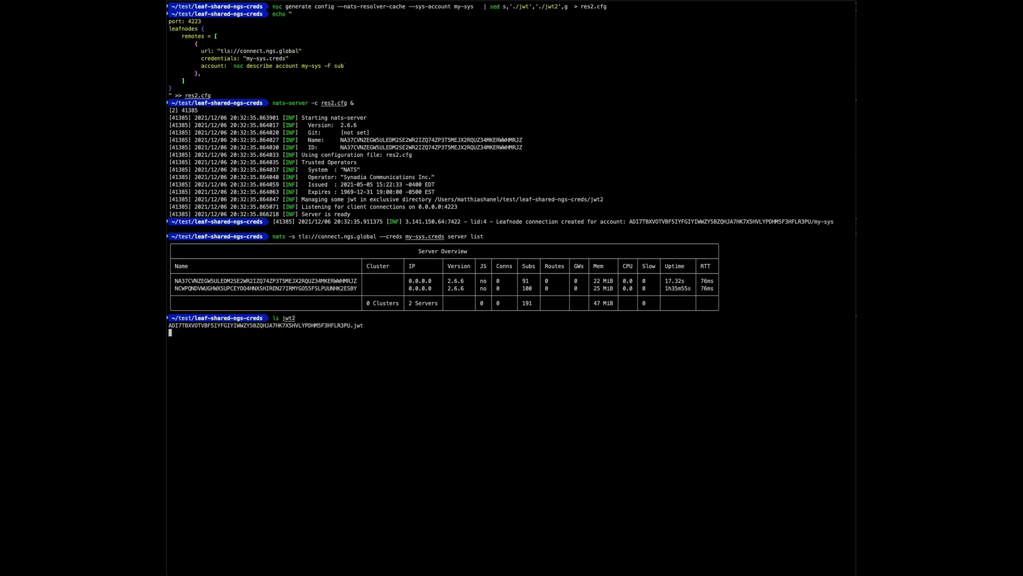
pyautogui.press('Return')
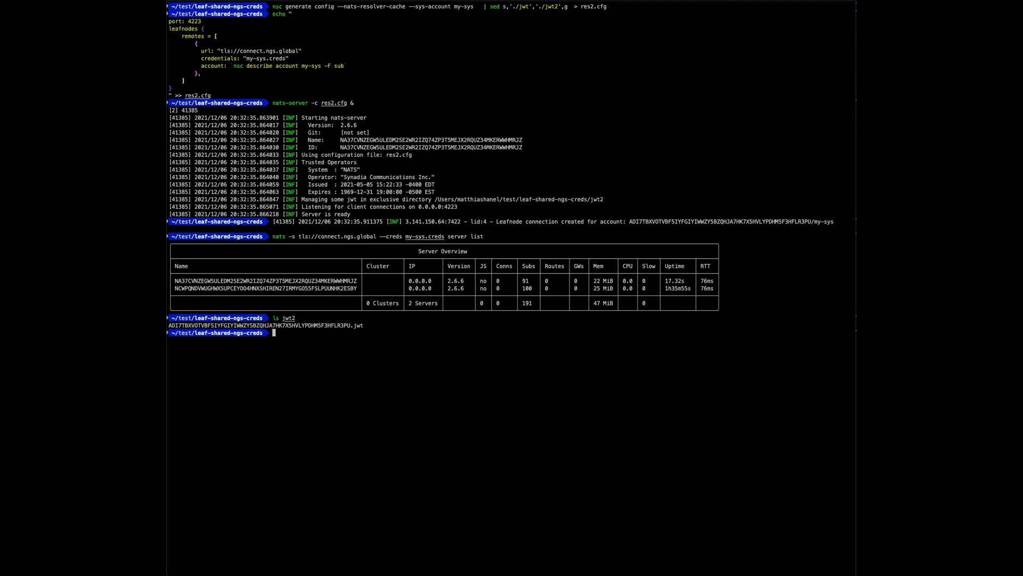
pyautogui.moveTo(399, 342)
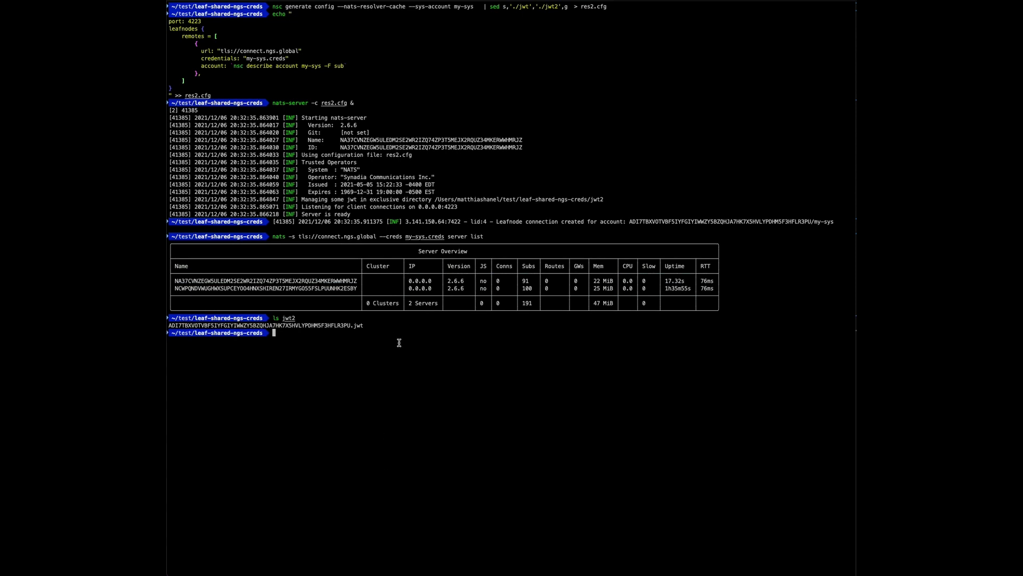
pyautogui.moveTo(438, 350)
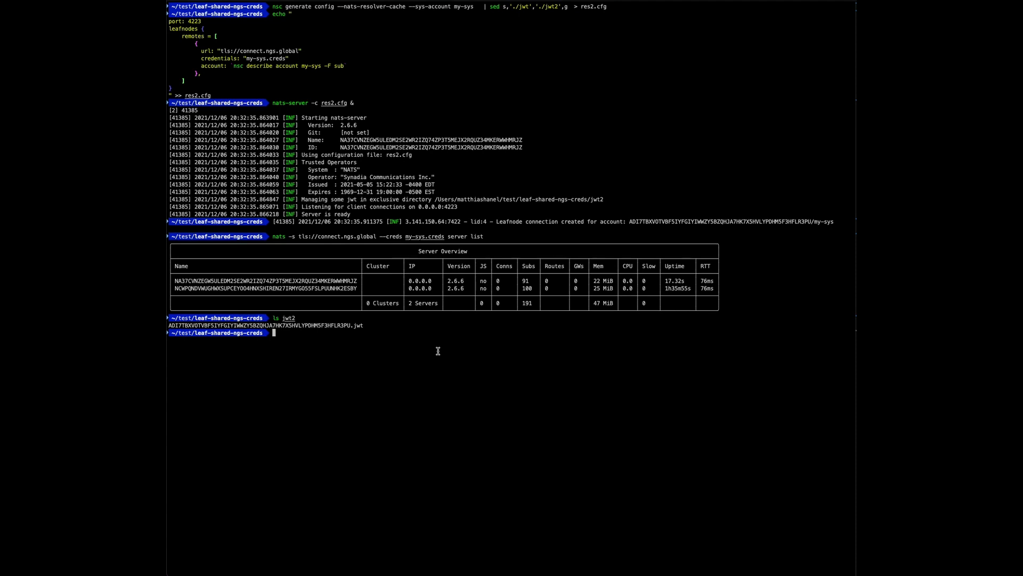
# Subscribe to foo on localhost:4223 with my-acc.creds, retrying after the JWT fetch timeout.
pyautogui.write('nats -s localhost:4223 --creds my-acc.creds sub foo')
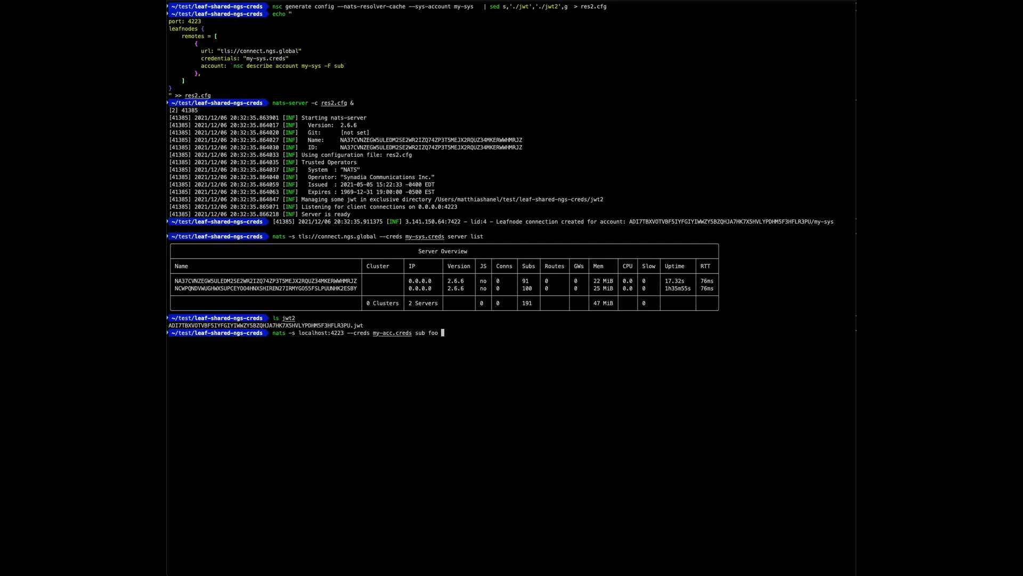
pyautogui.press('Return')
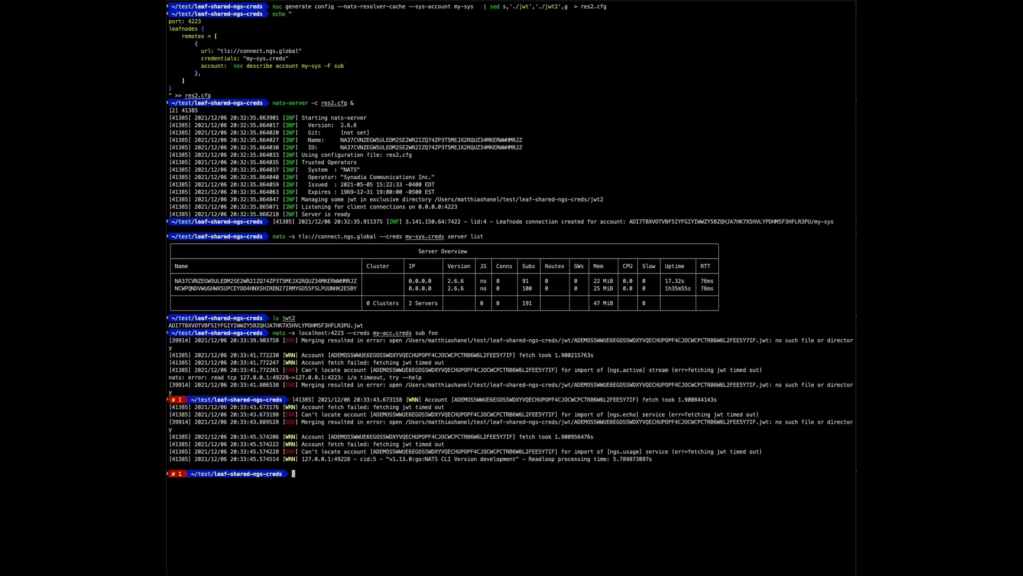
pyautogui.press('Return')
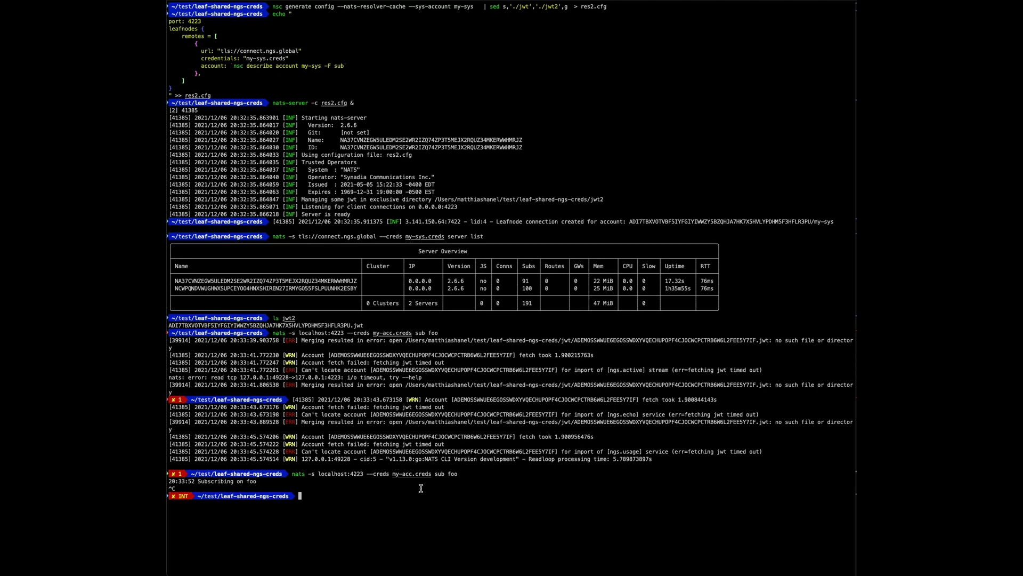
# List jwt2 now showing two cached JWTs, then pkill all nats servers.
pyautogui.write('ls jwt2')
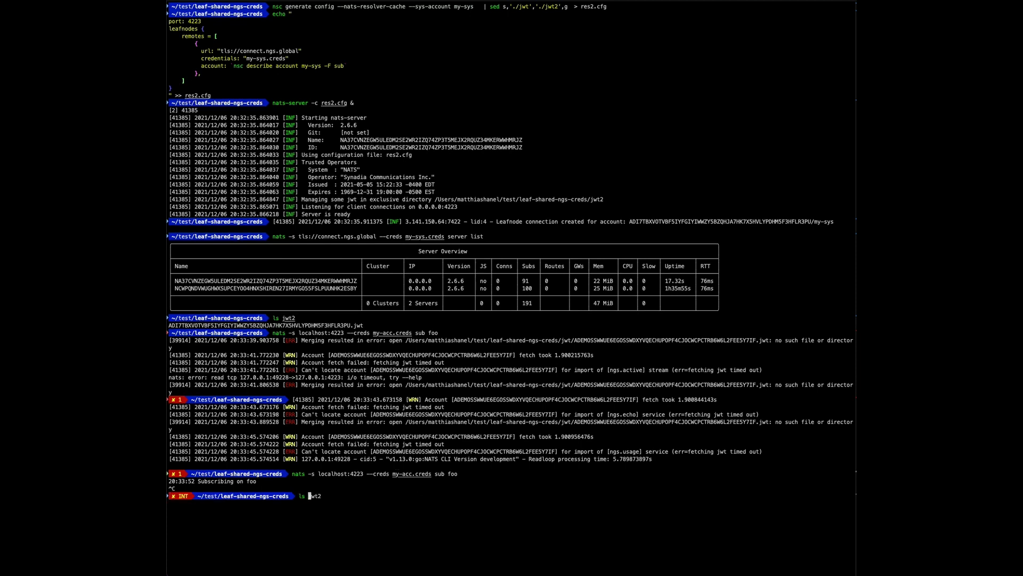
pyautogui.press('Return')
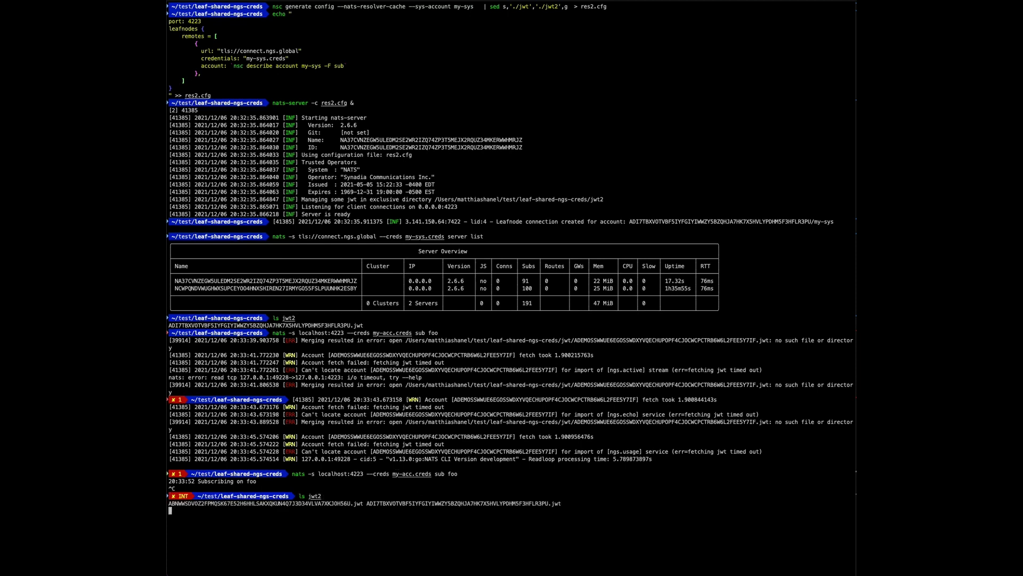
pyautogui.press('Return')
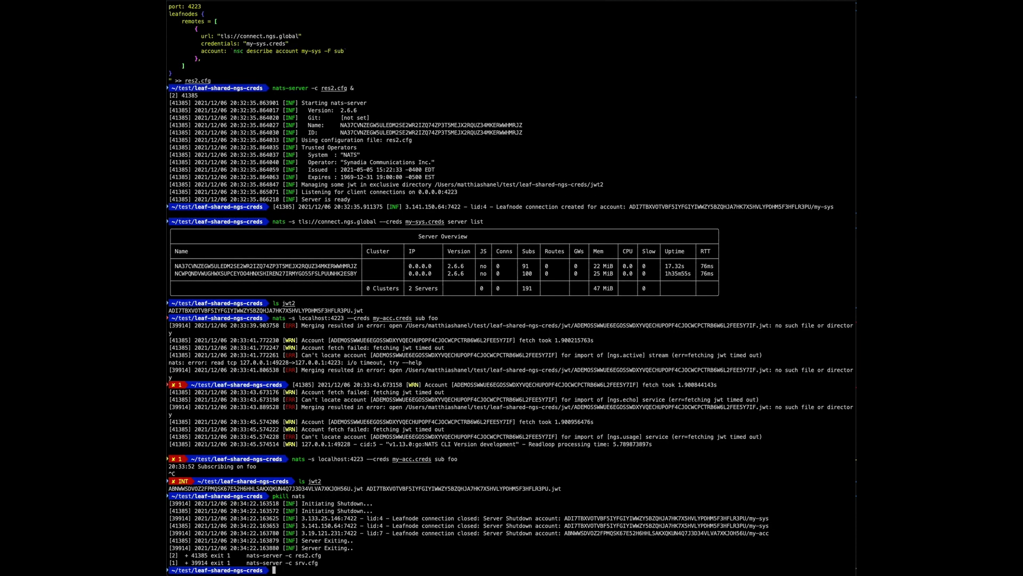
# Clear the screen and relaunch the cache-mode nats-server from res2.cfg in the background.
pyautogui.press('ctrl+l')
pyautogui.write('nats-server -c res2.cfg')
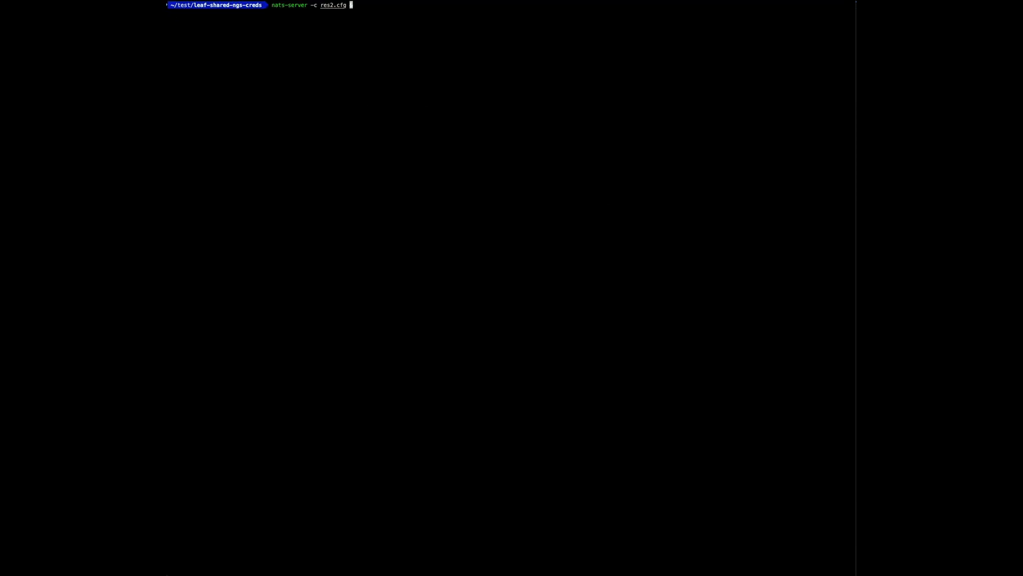
pyautogui.write('&')
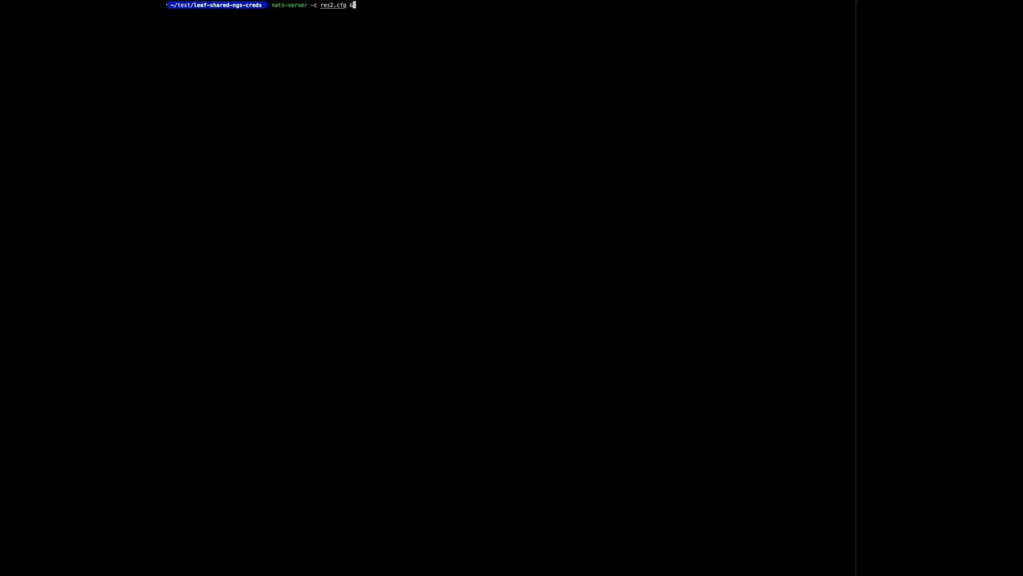
pyautogui.press('Return')
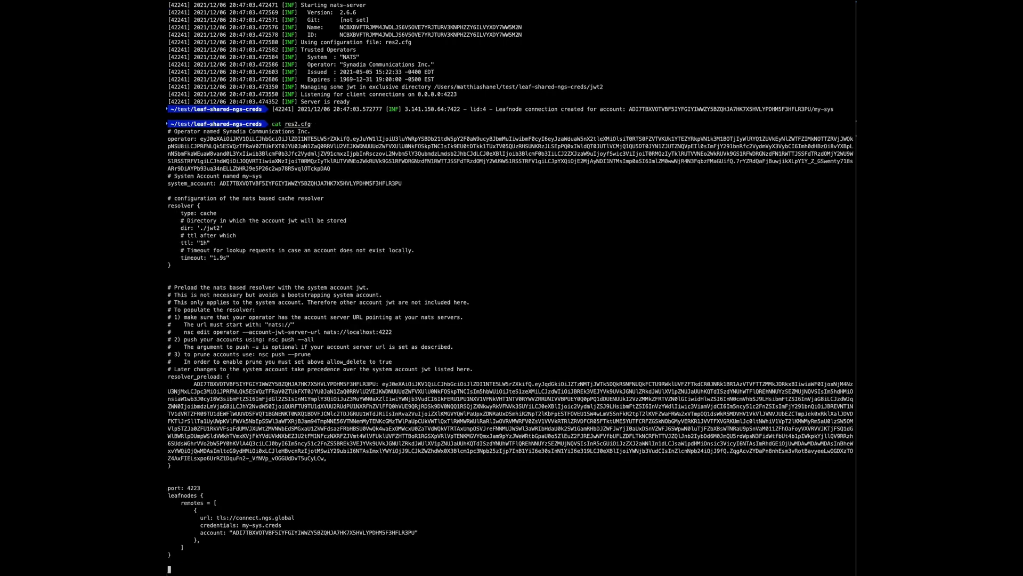